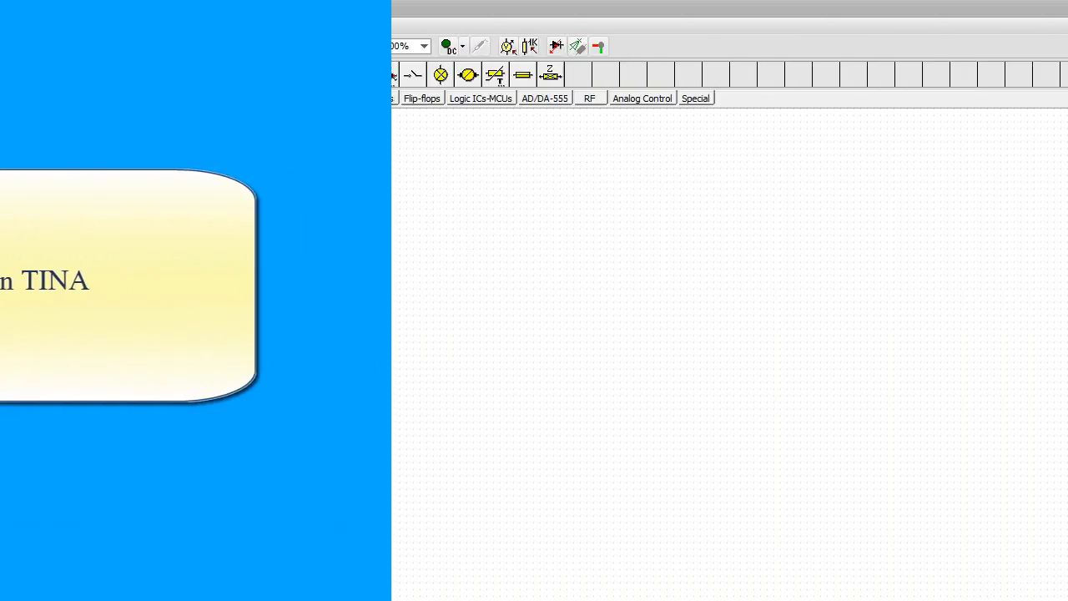
# Load the bundled HALF_ADD example circuit from the Examples folder
pyautogui.click(13, 25)
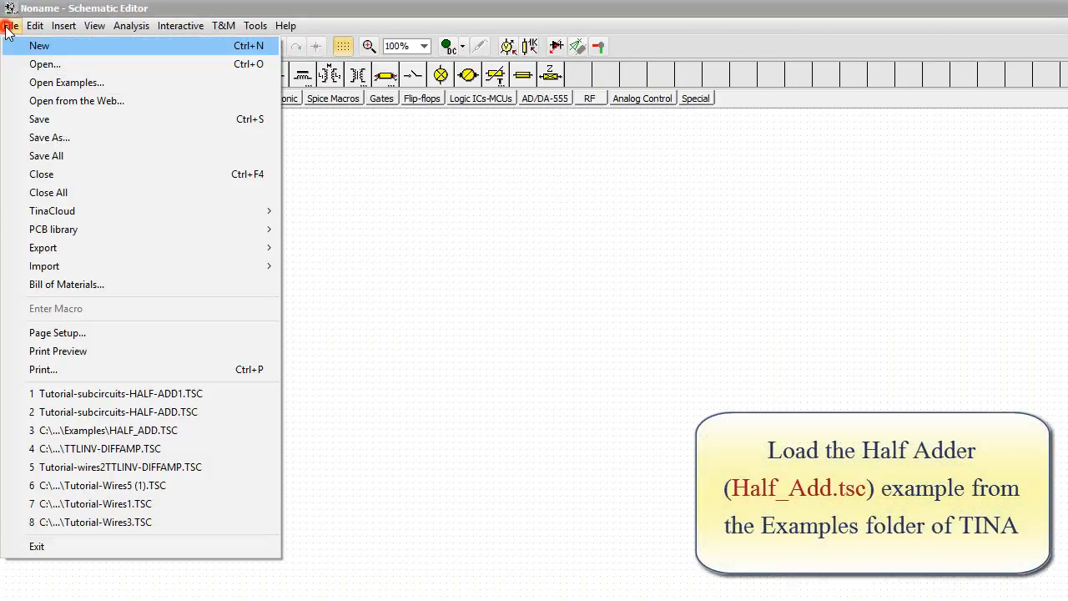
pyautogui.click(46, 64)
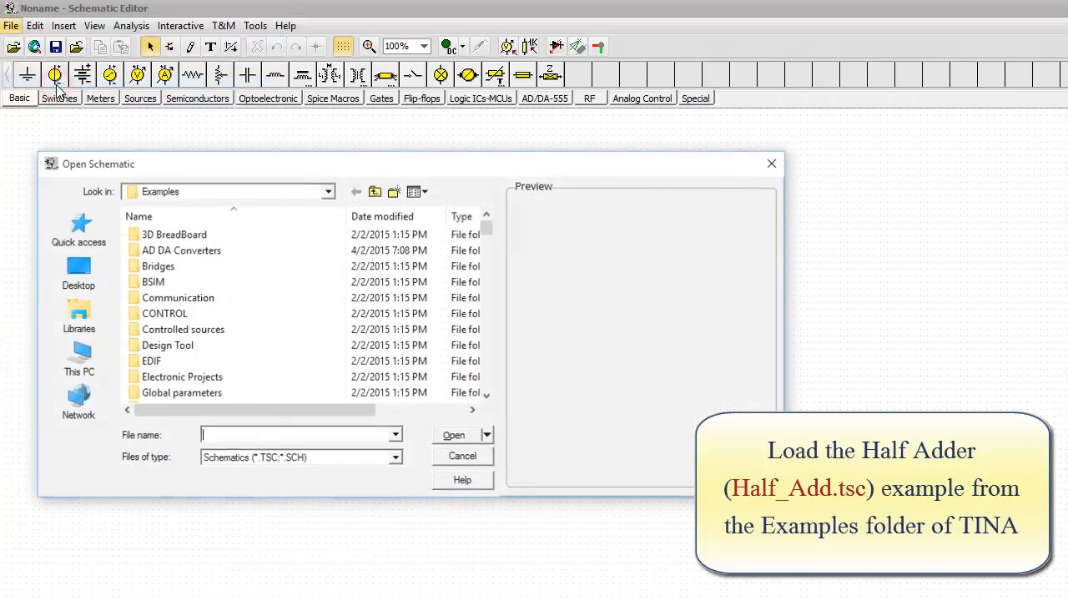
pyautogui.click(181, 250)
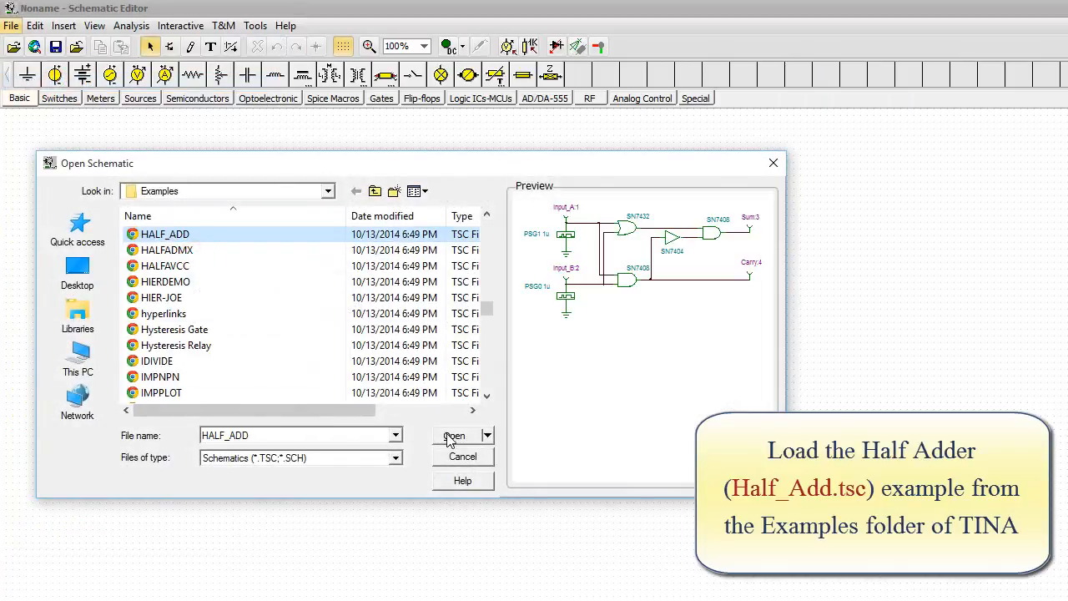
pyautogui.click(455, 435)
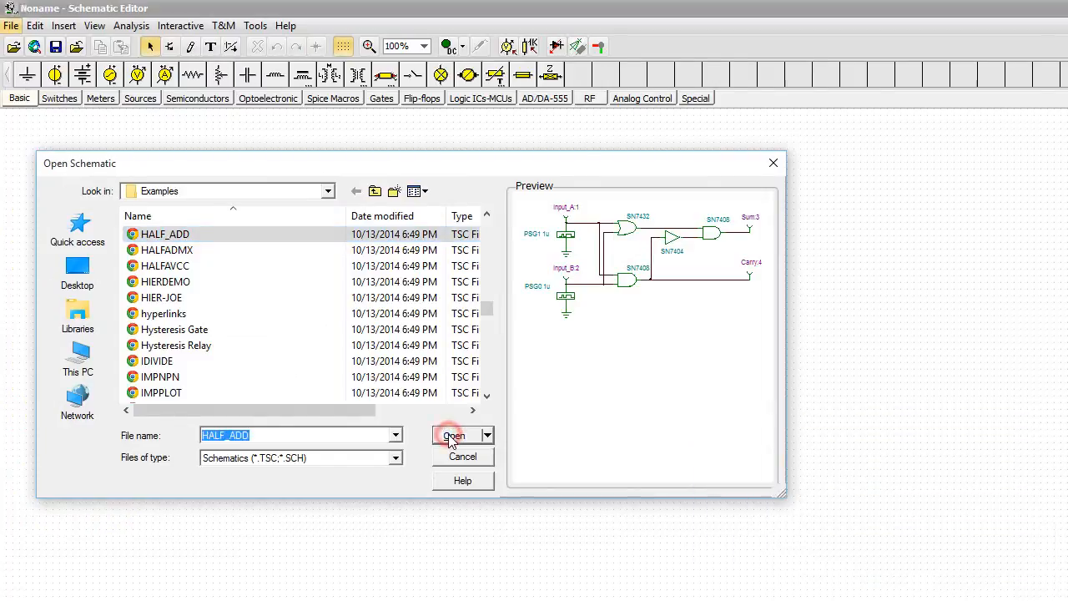
pyautogui.click(454, 434)
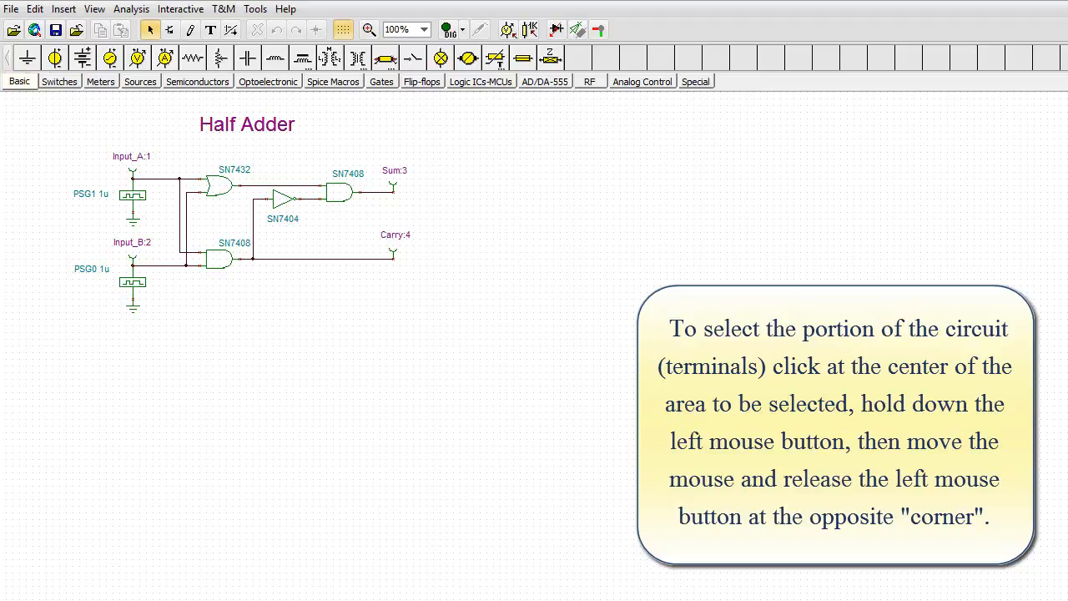
# Box-select the input generators and Sum/Carry output terminals, then delete them
pyautogui.click(53, 131)
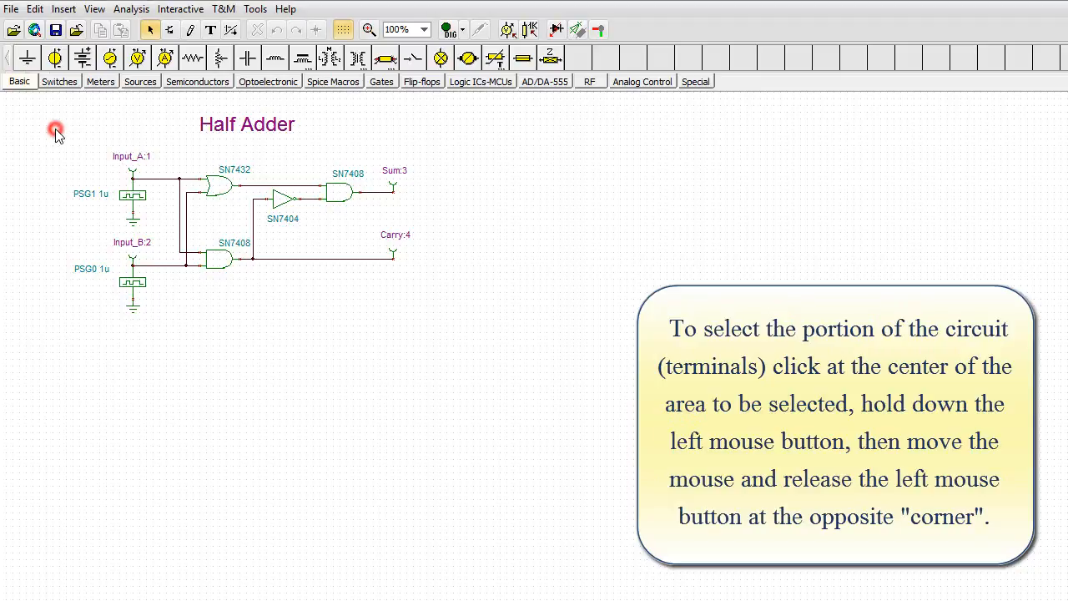
pyautogui.moveTo(55, 129); pyautogui.dragTo(159, 316)
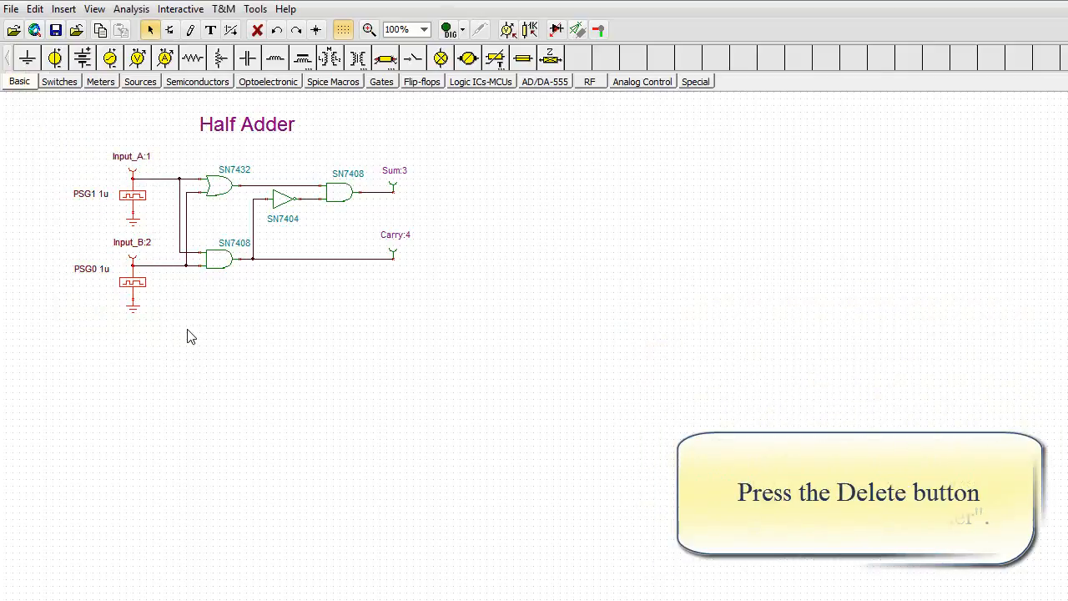
pyautogui.press('Delete')
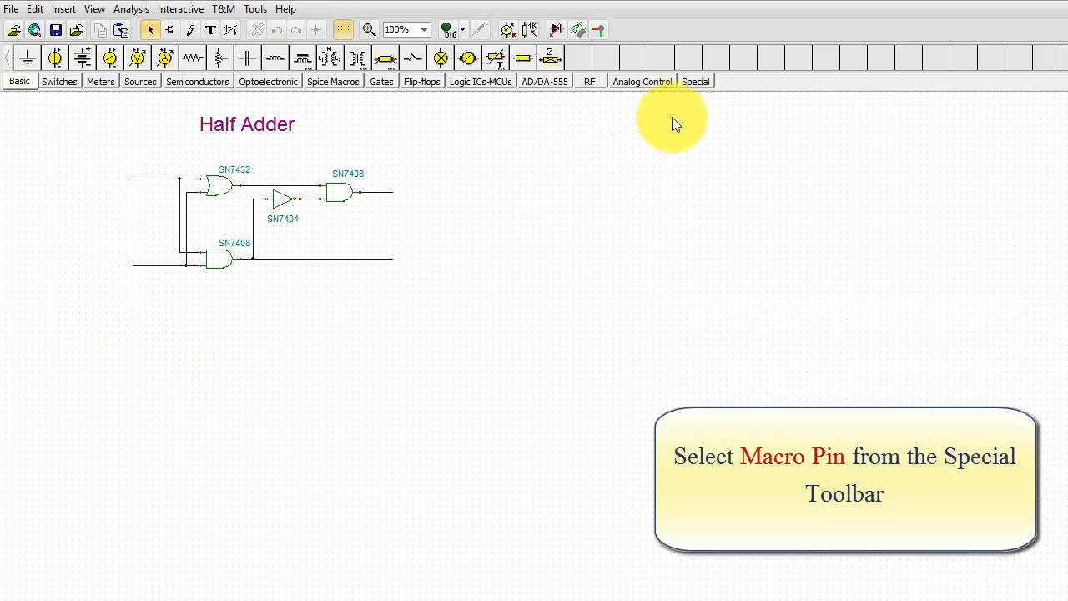
# Add a macro pin to the gate network and label it A
pyautogui.click(695, 81)
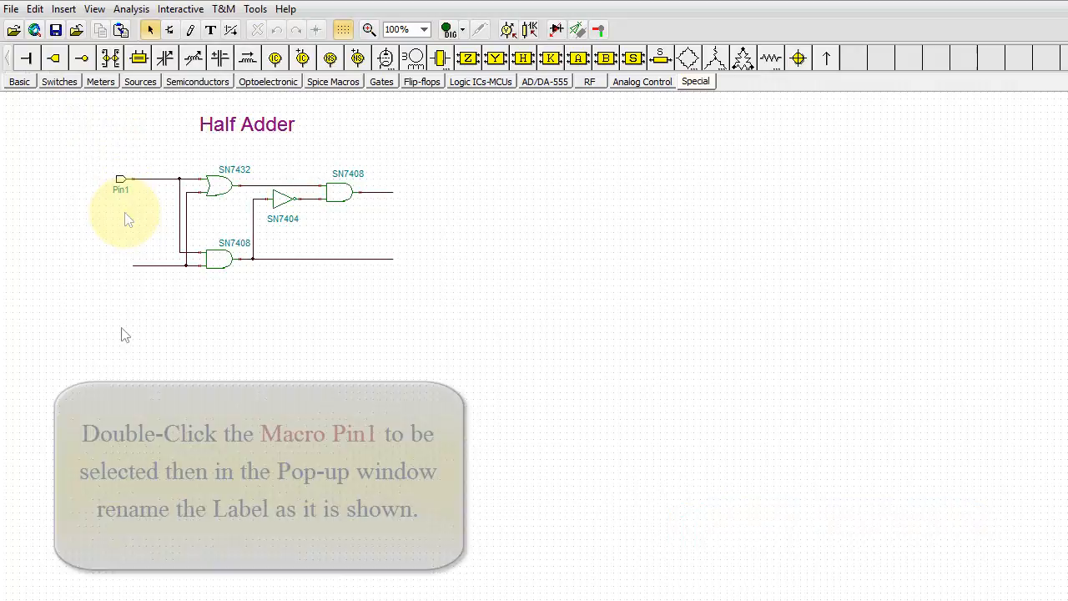
pyautogui.doubleClick(120, 179)
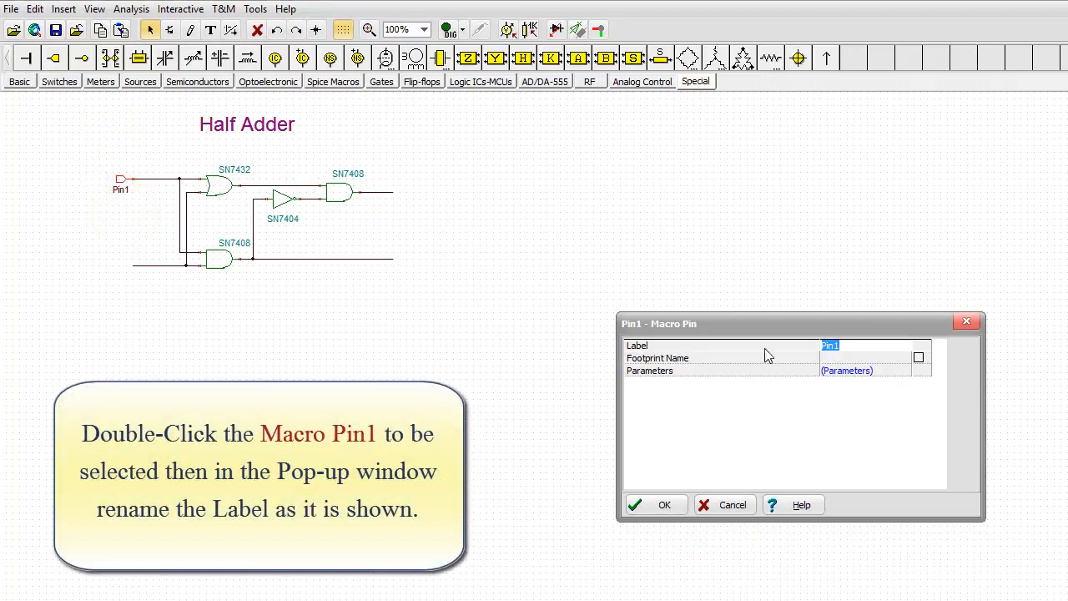
pyautogui.moveTo(859, 357)
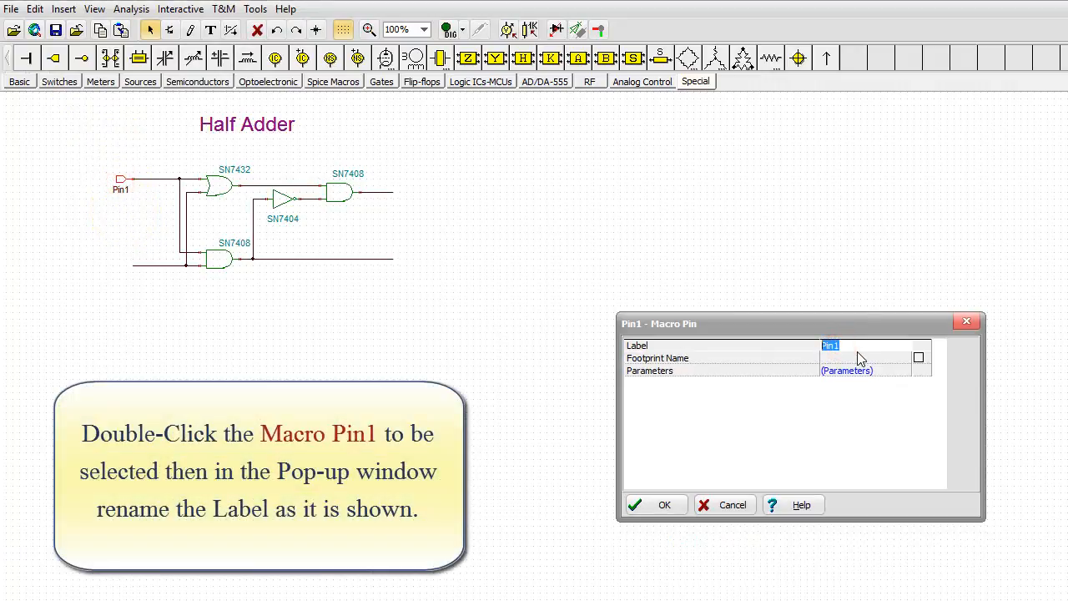
pyautogui.write('A')
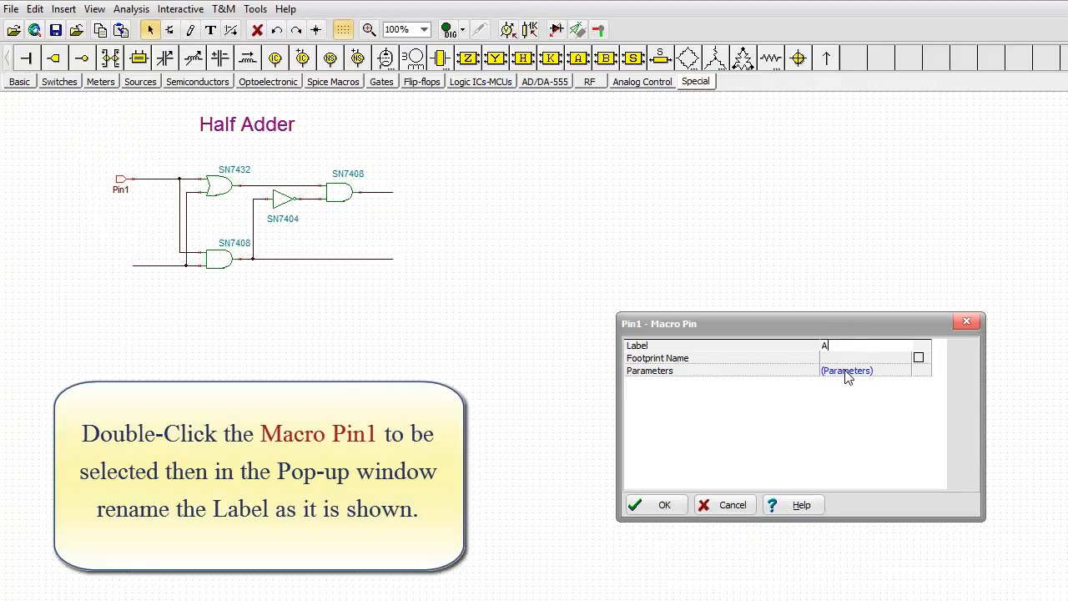
pyautogui.click(653, 504)
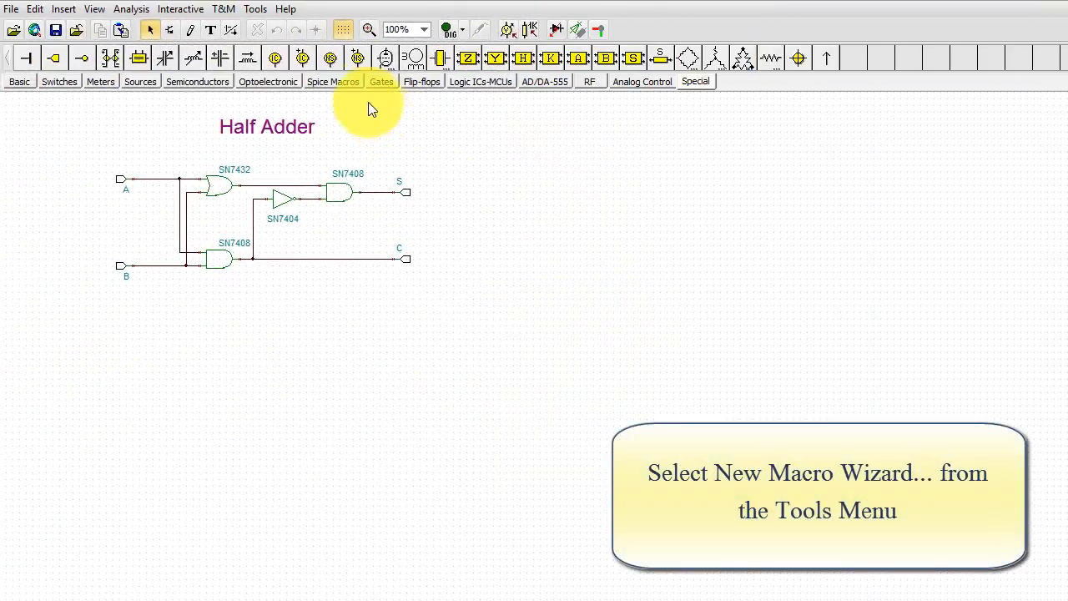
# Start the New Macro Wizard and name the macro 'Half Adder'
pyautogui.click(255, 9)
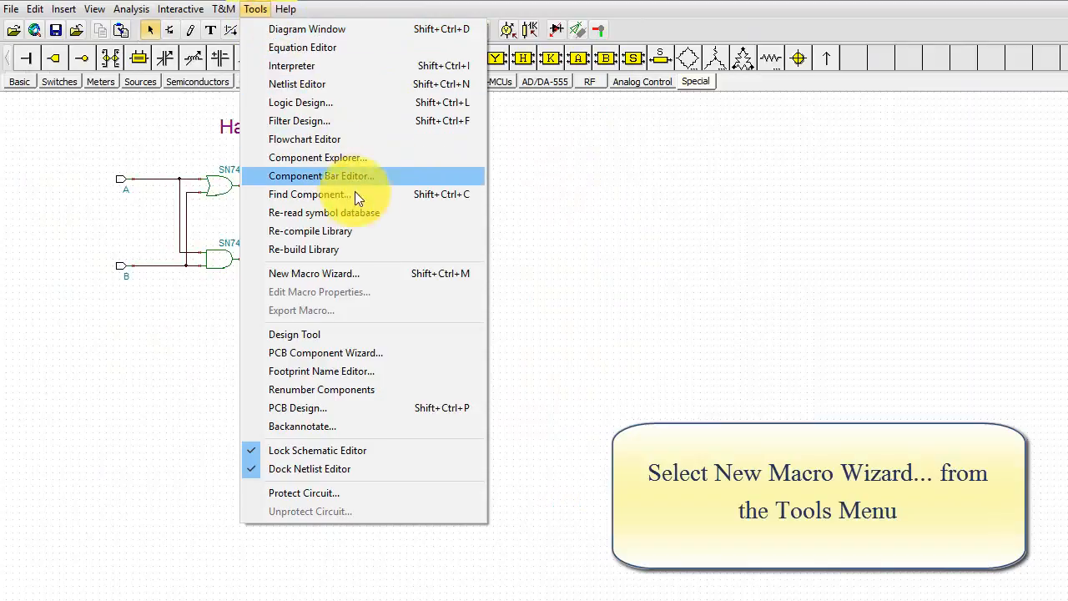
pyautogui.click(314, 273)
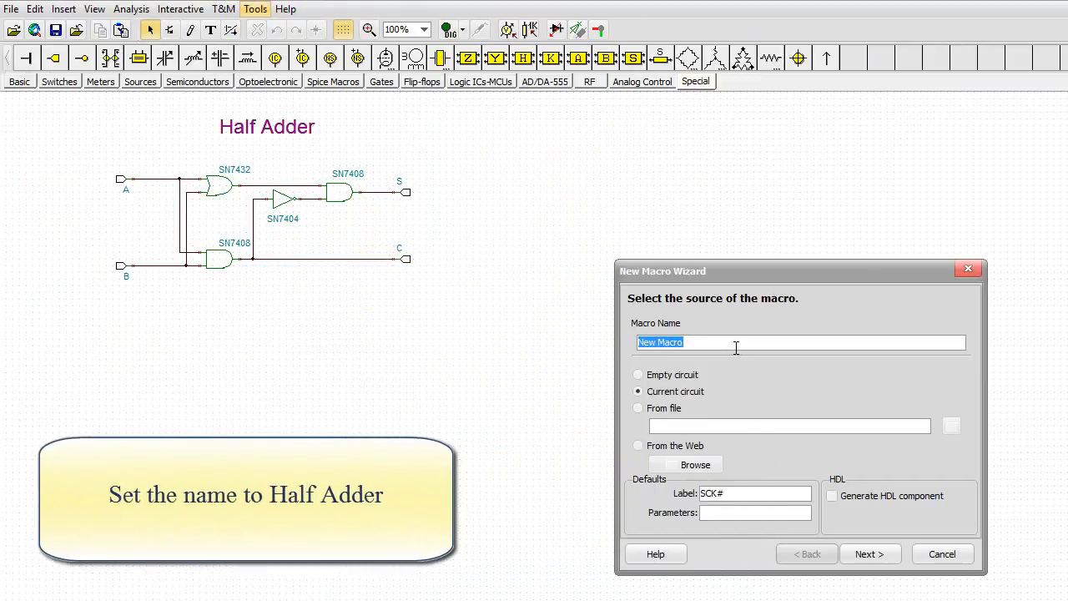
pyautogui.write('Half Ad')
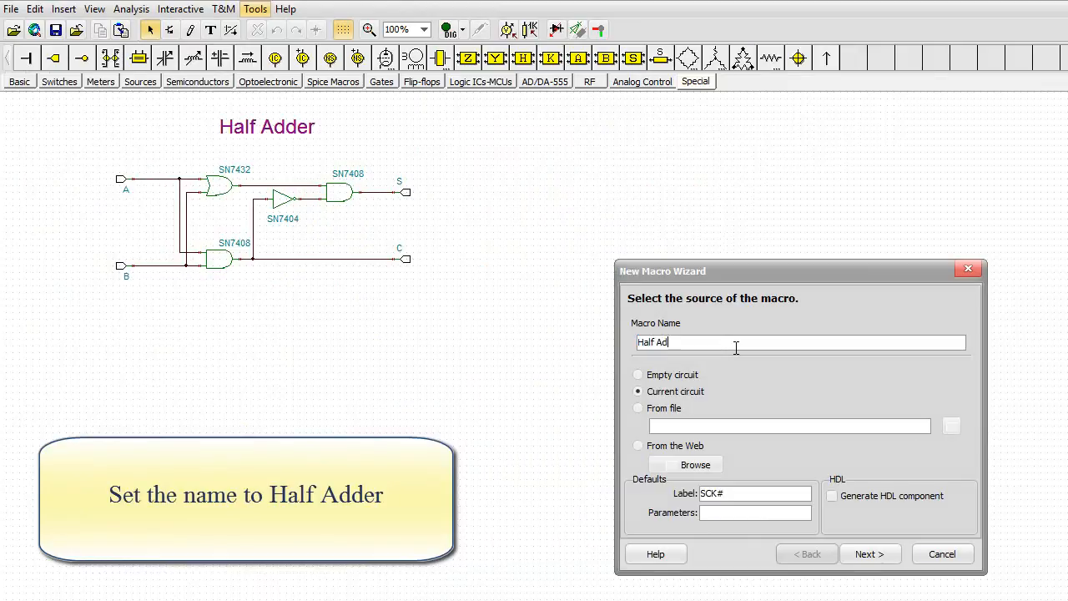
pyautogui.write('der')
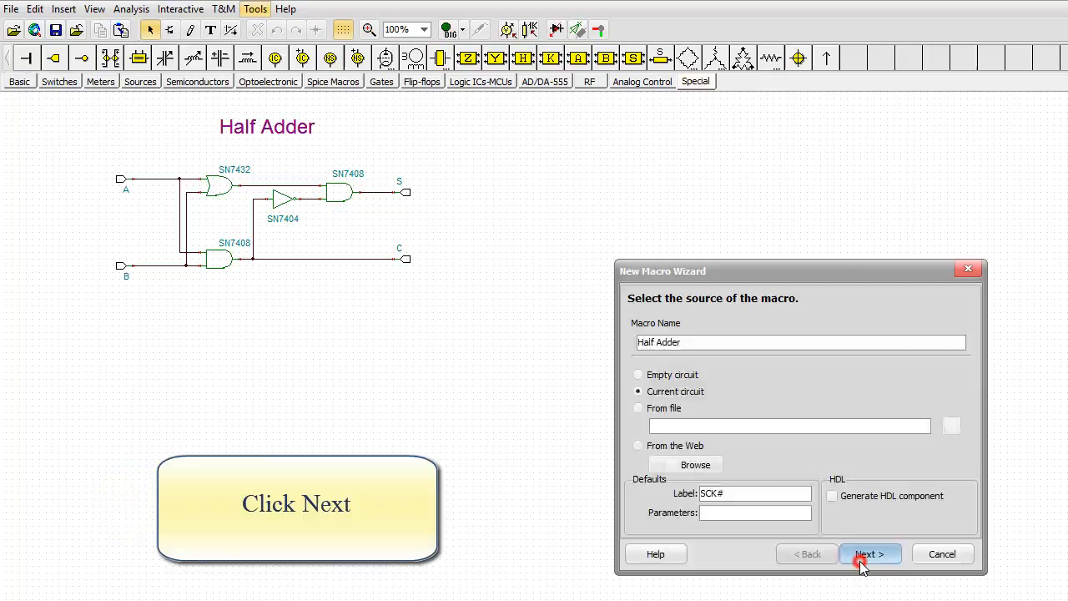
pyautogui.click(864, 553)
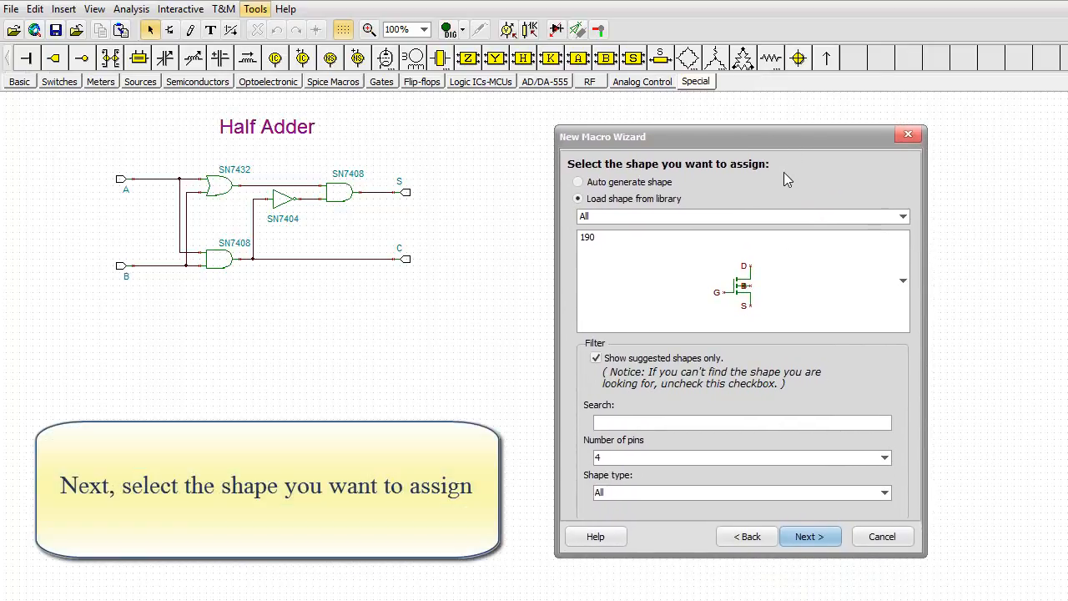
# Choose an auto-generated symbol shape and advance to the save step
pyautogui.click(578, 182)
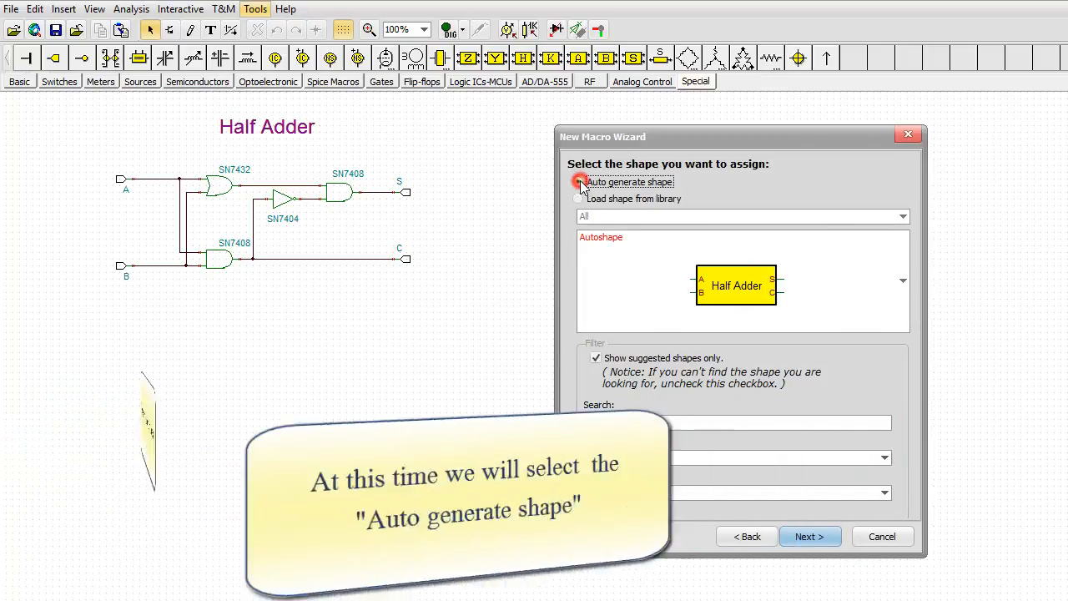
pyautogui.click(578, 182)
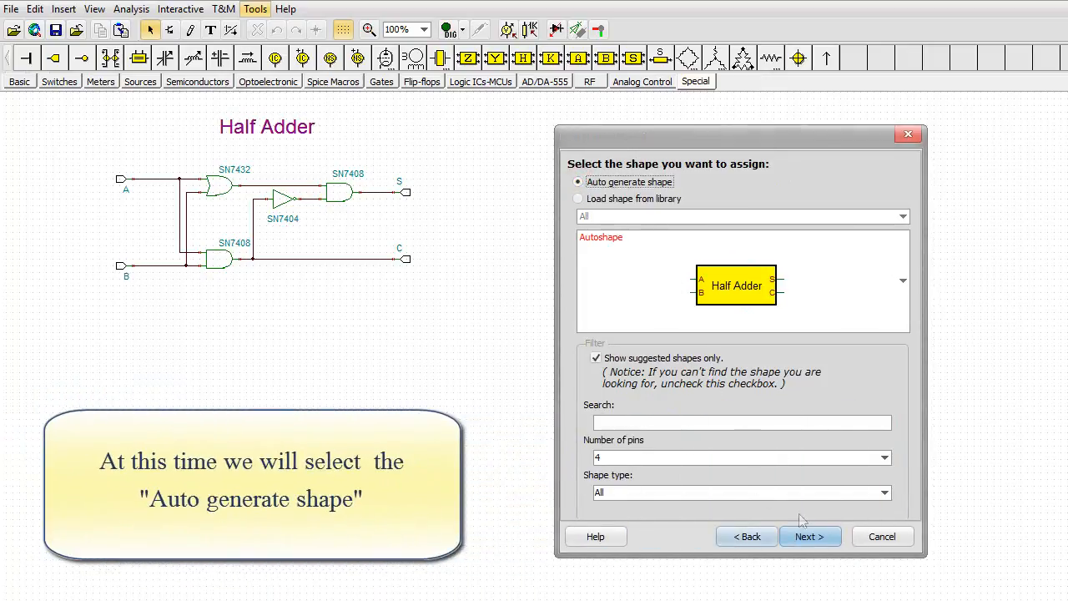
pyautogui.click(811, 535)
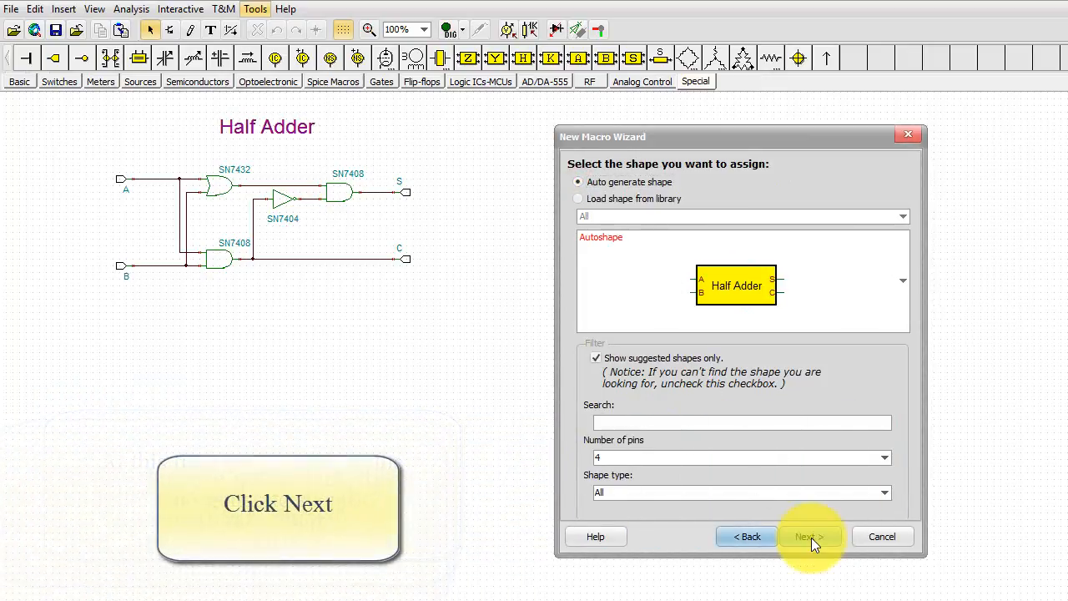
pyautogui.click(810, 536)
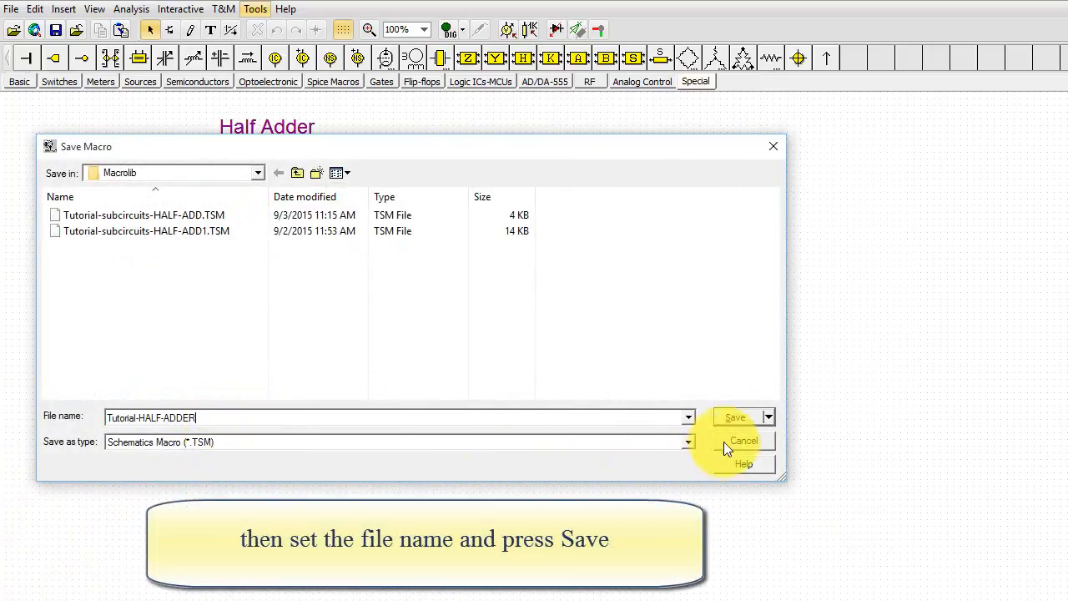
# Save Tutorial-HALF-ADDER and drop the U1 Half Adder block right of the gates
pyautogui.click(734, 416)
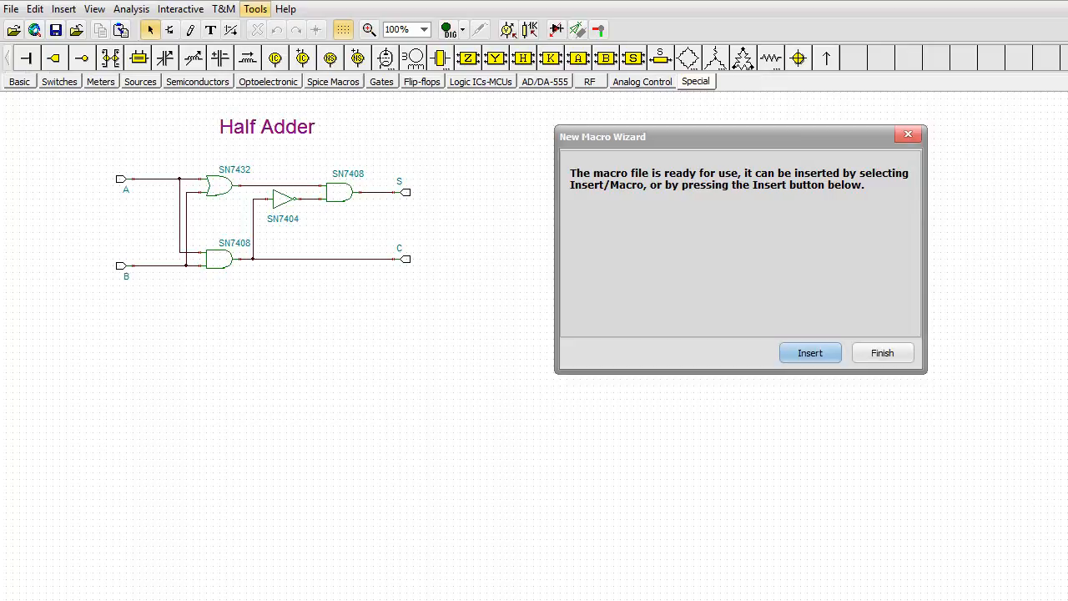
pyautogui.click(810, 352)
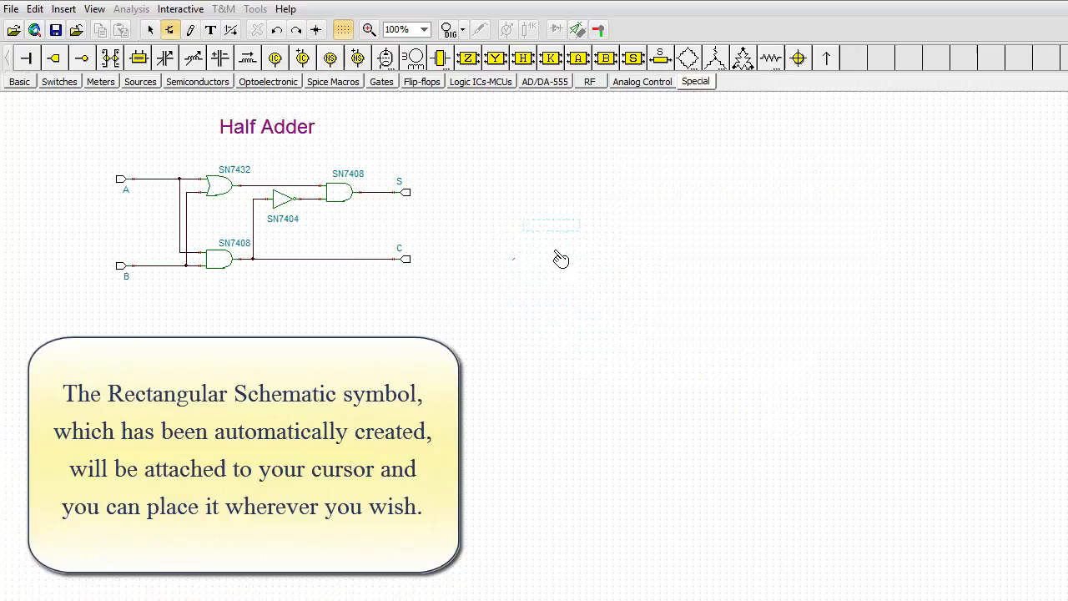
pyautogui.moveTo(559, 234)
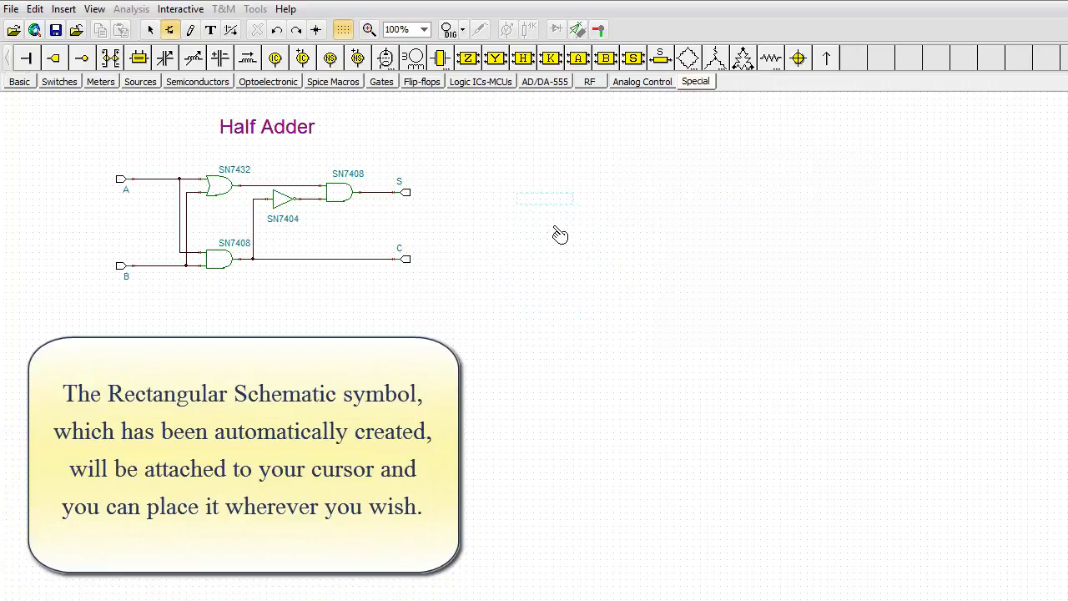
pyautogui.click(552, 225)
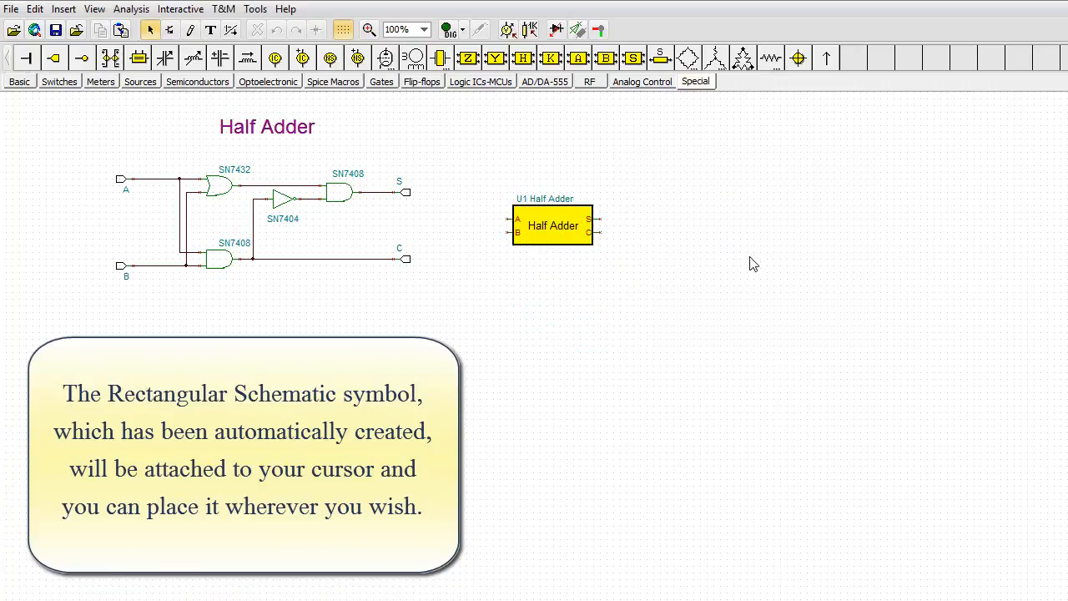
pyautogui.moveTo(847, 484)
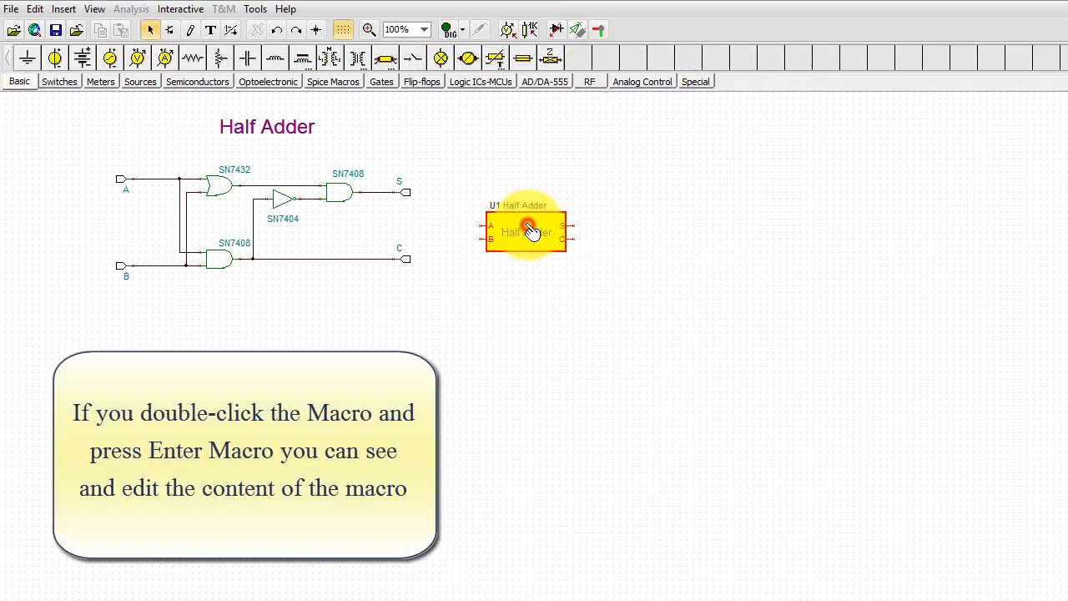
# Enter the Half Adder macro and change its title text to 'Half Adder Subcircuit'
pyautogui.doubleClick(527, 232)
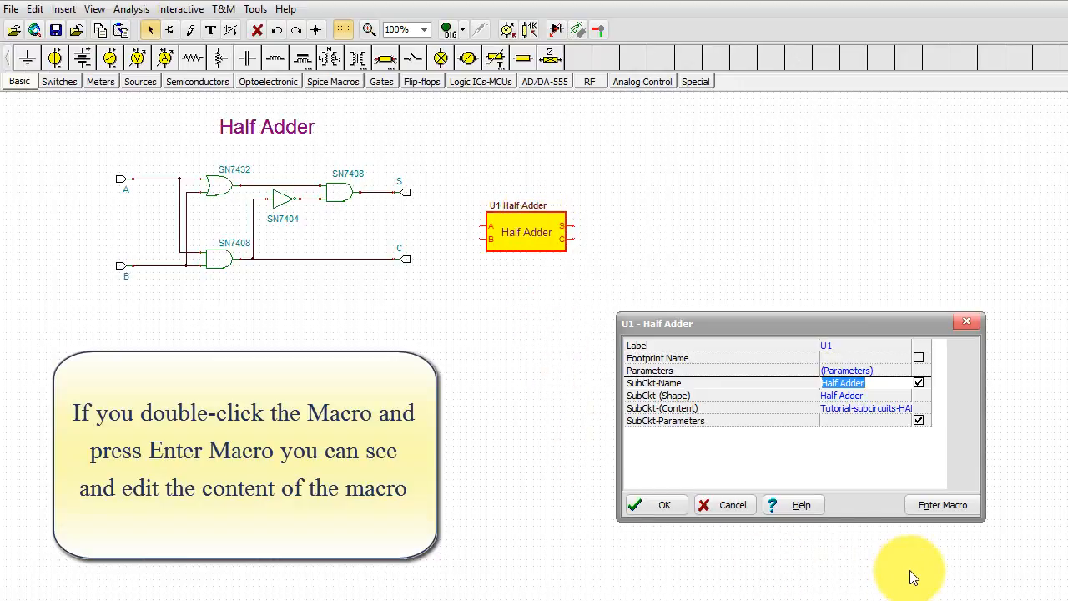
pyautogui.moveTo(942, 505)
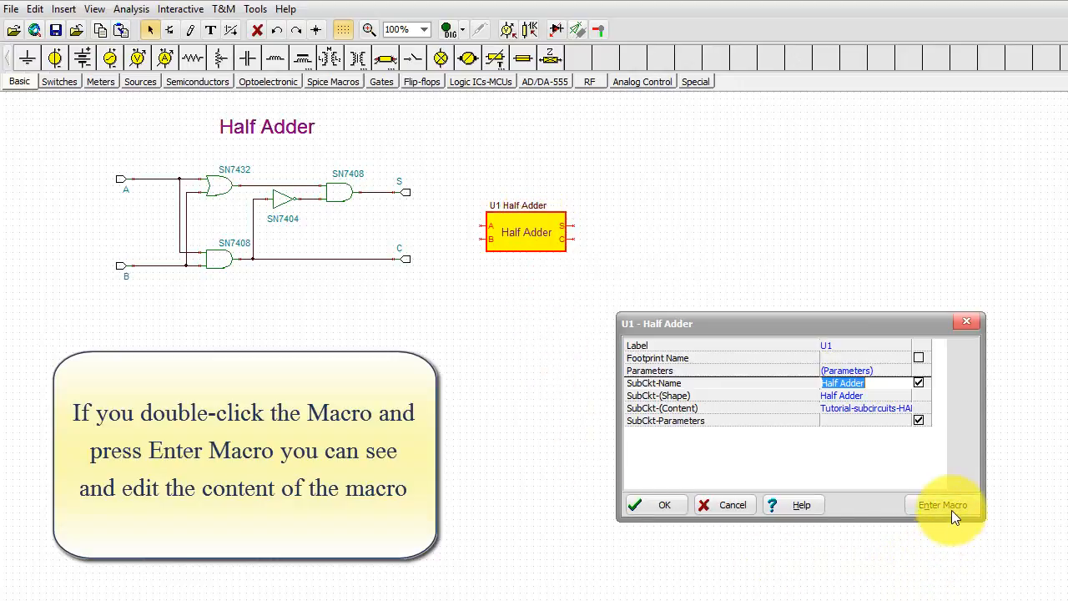
pyautogui.click(943, 504)
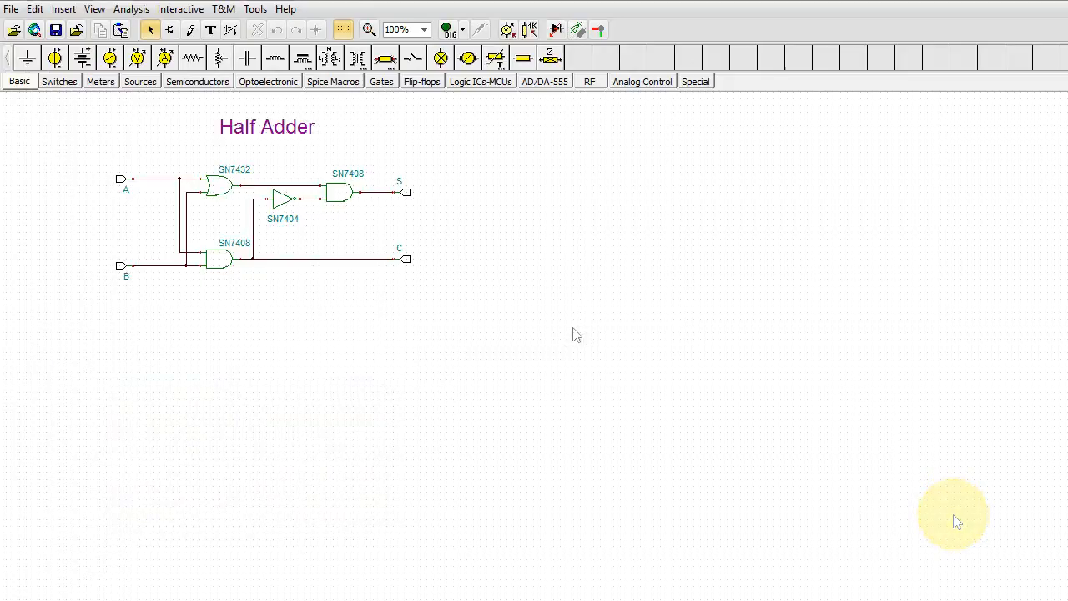
pyautogui.doubleClick(268, 127)
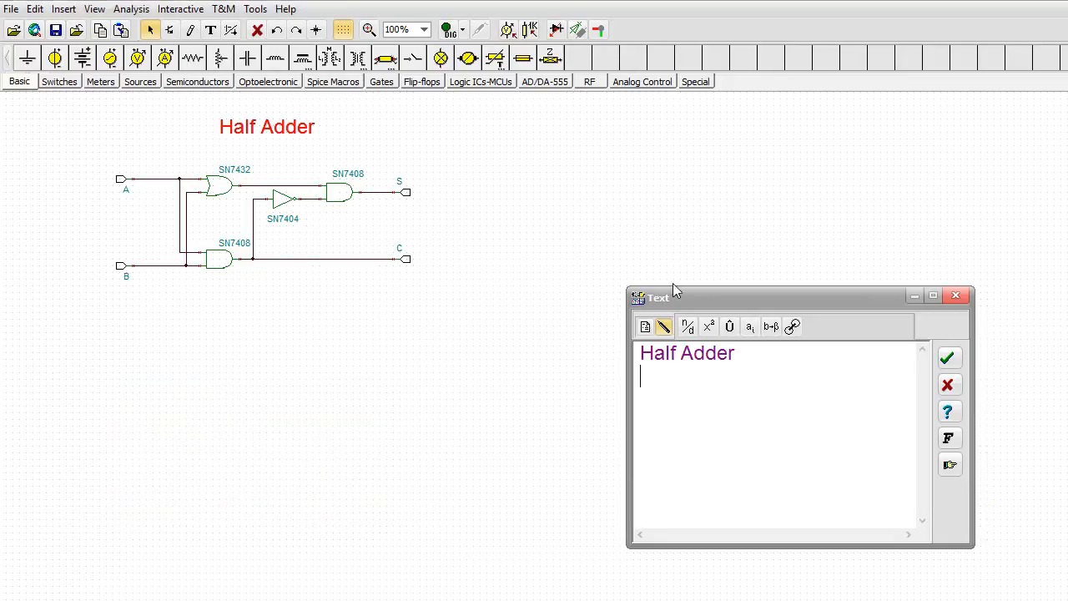
pyautogui.write('S')
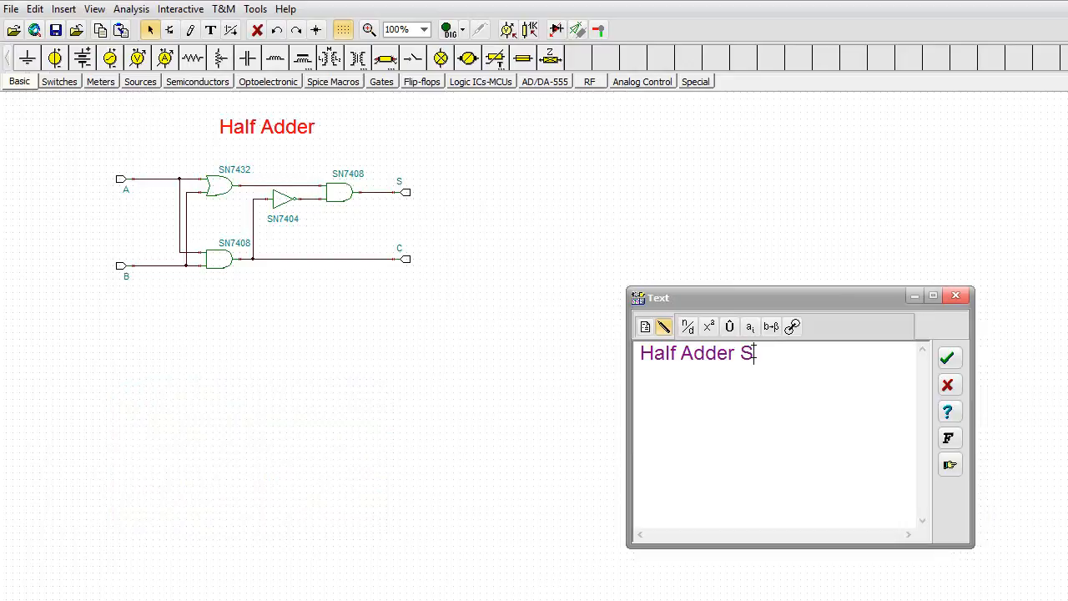
pyautogui.write('ubcircuit')
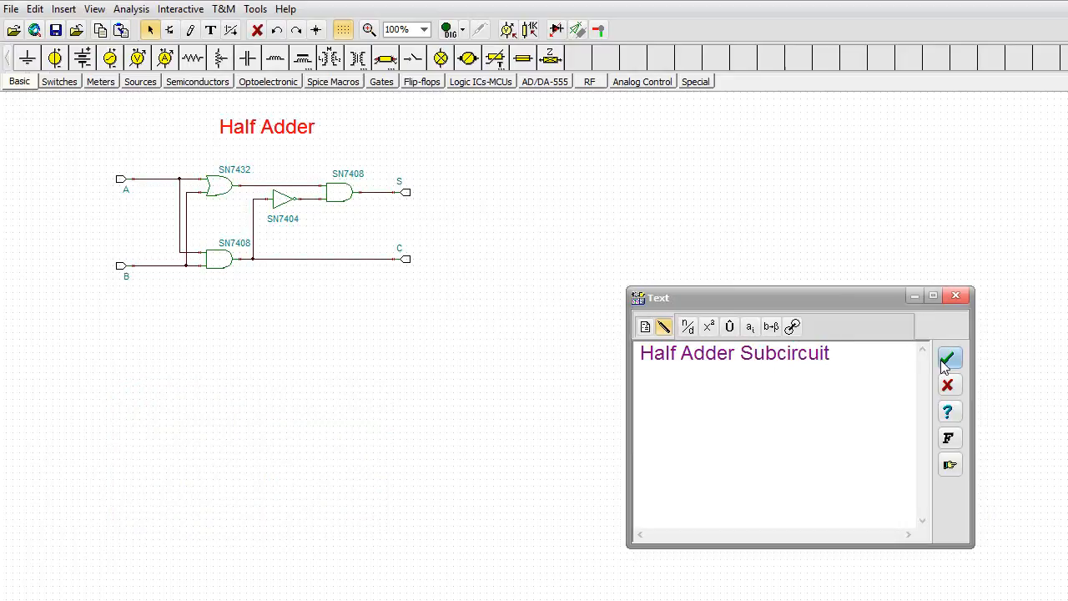
pyautogui.click(949, 358)
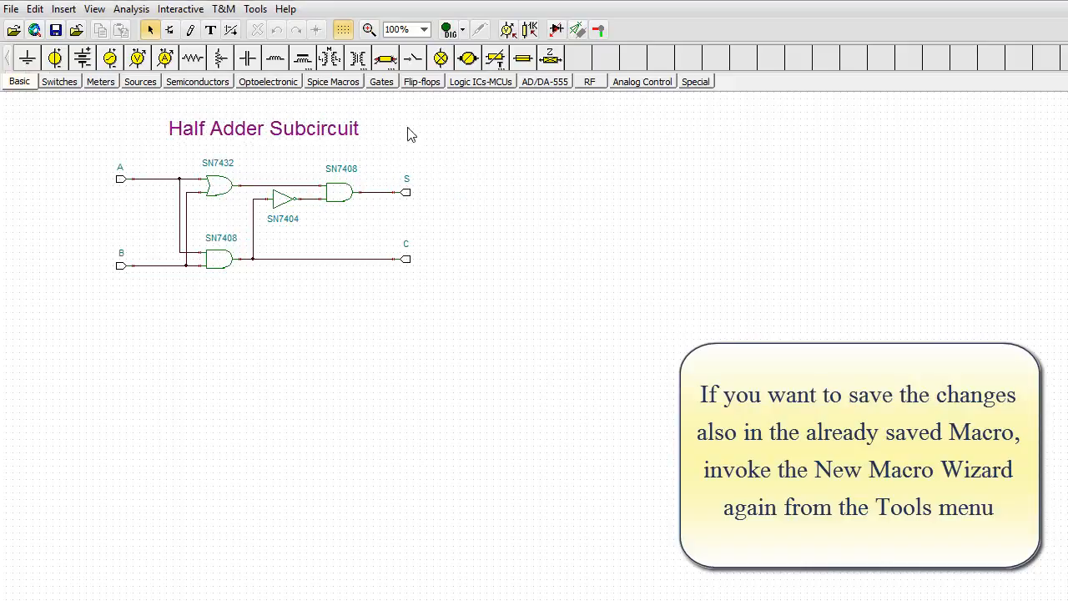
pyautogui.click(256, 9)
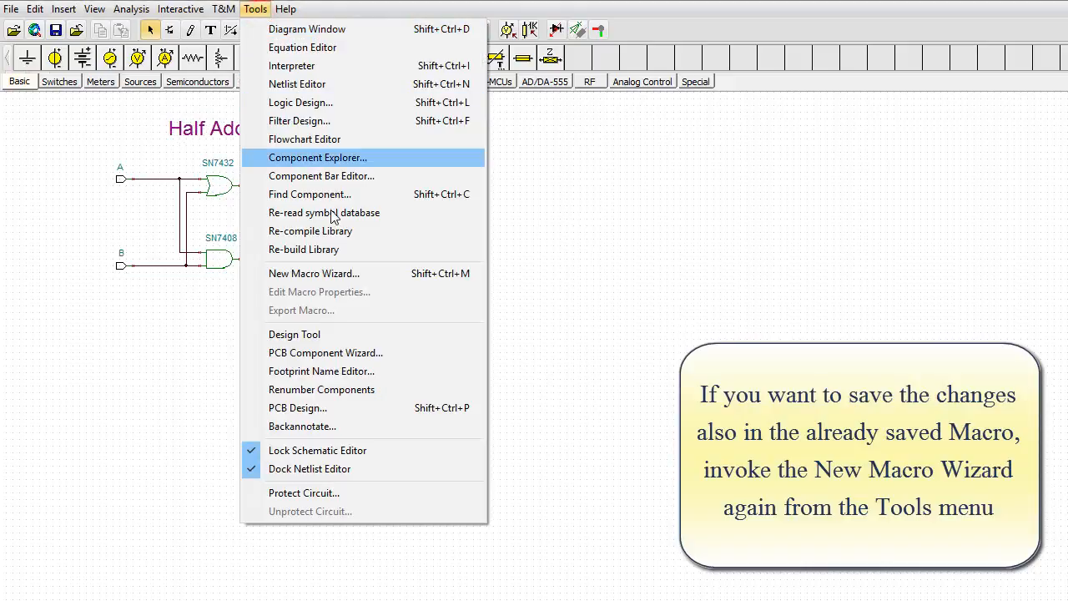
# Rerun the macro wizard naming it 'Half Adder Subcircuit' with an auto-generated symbol
pyautogui.click(313, 273)
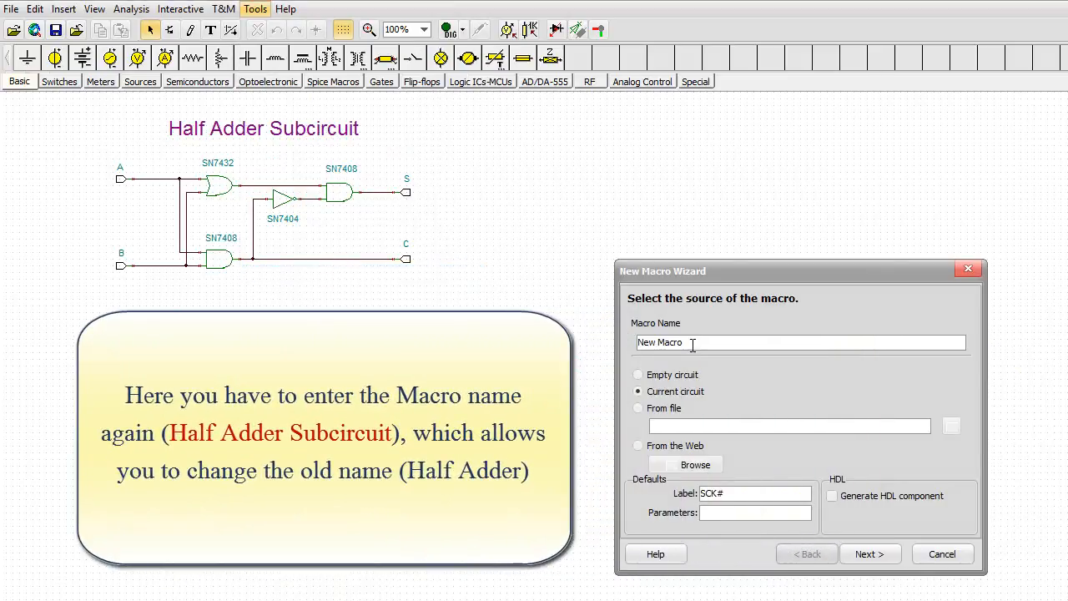
pyautogui.doubleClick(660, 342)
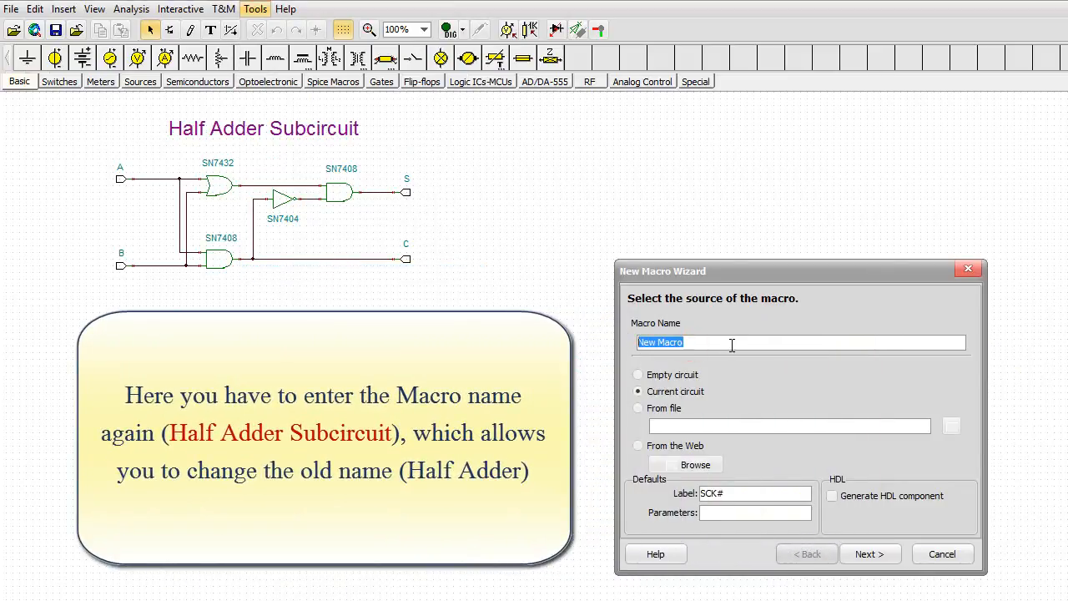
pyautogui.write('Half Adder Subcircuit')
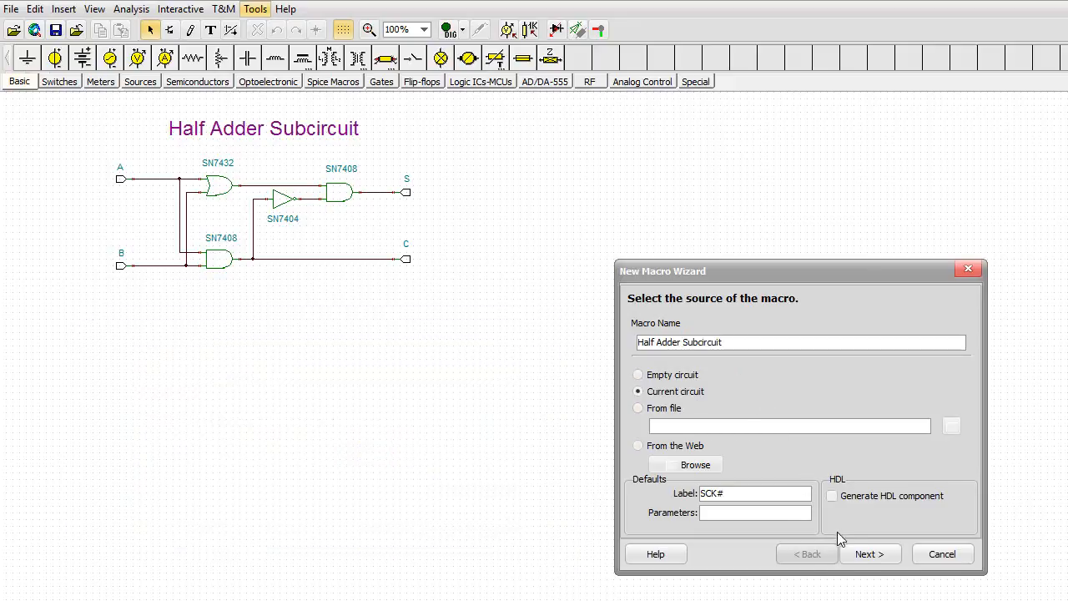
pyautogui.click(867, 554)
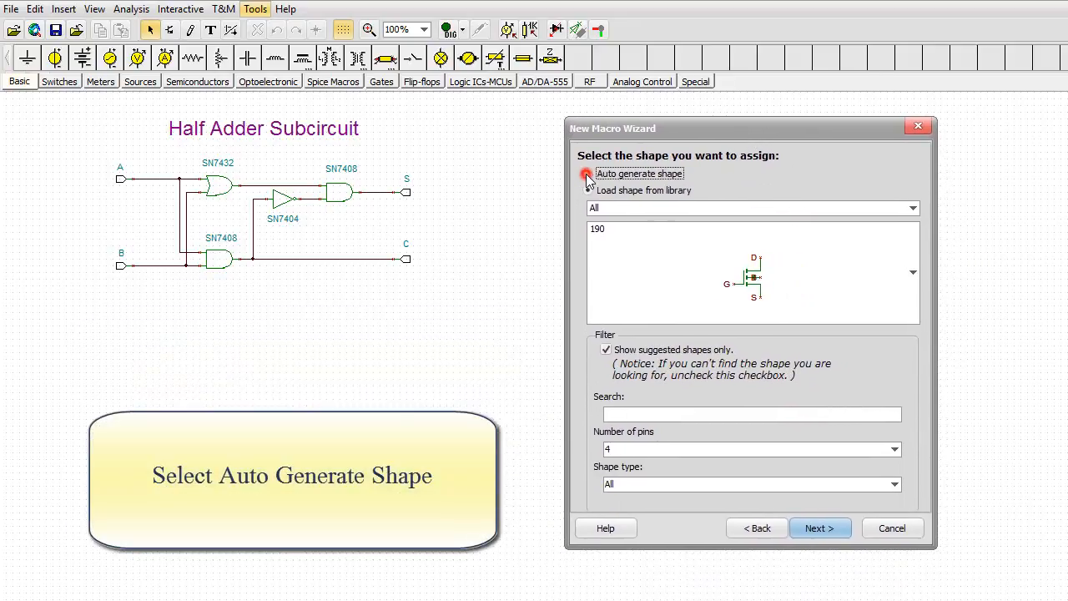
pyautogui.click(588, 174)
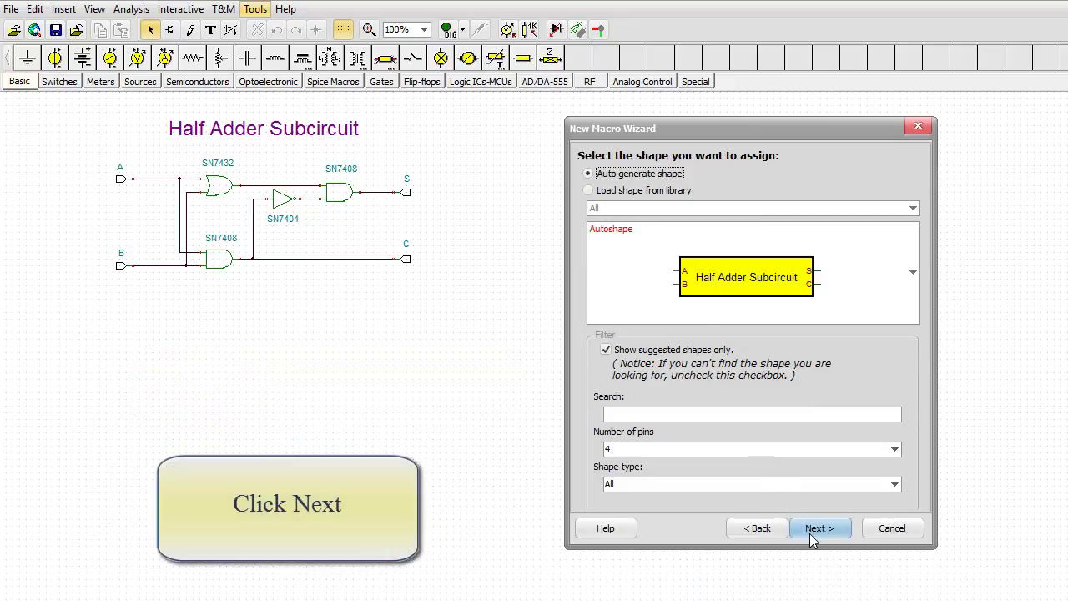
pyautogui.click(820, 528)
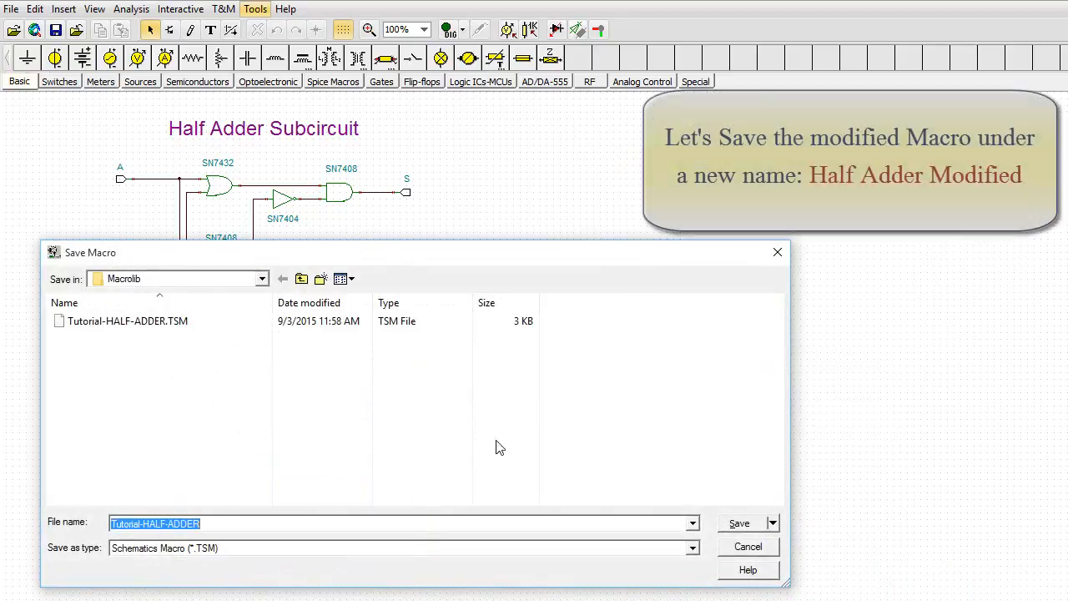
# Save the macro as 'Tutorial-HALF-ADDER Modified' and insert its block beside the circuit
pyautogui.click(340, 524)
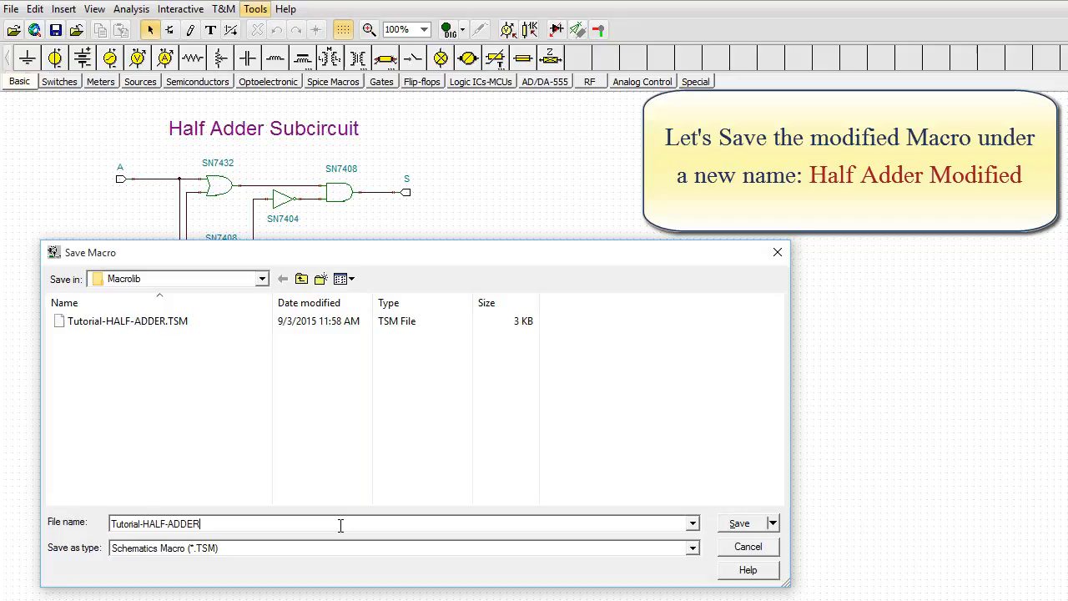
pyautogui.write('Modif')
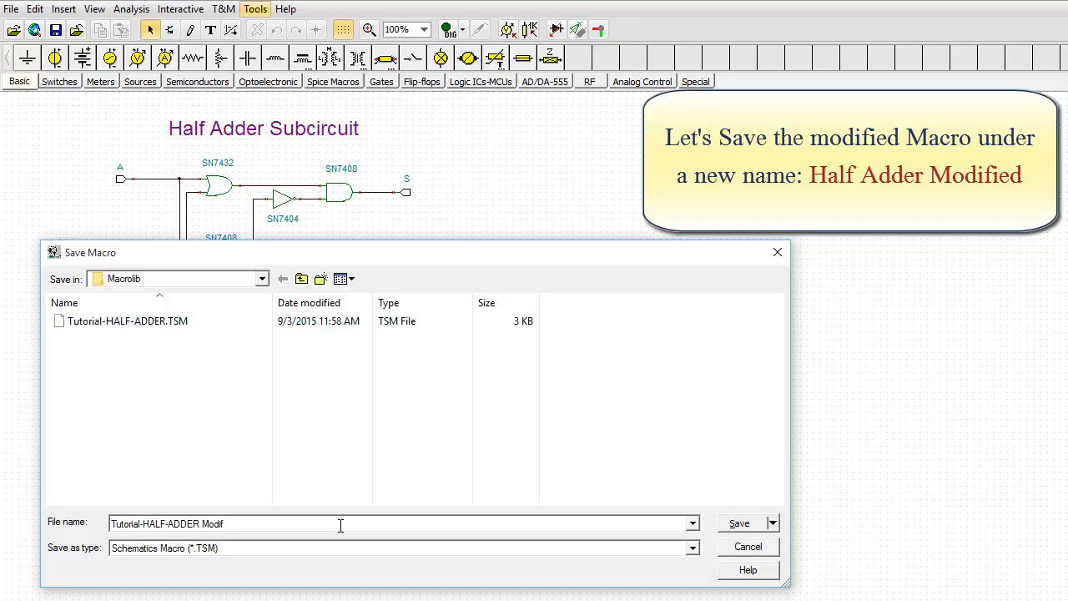
pyautogui.write('ied')
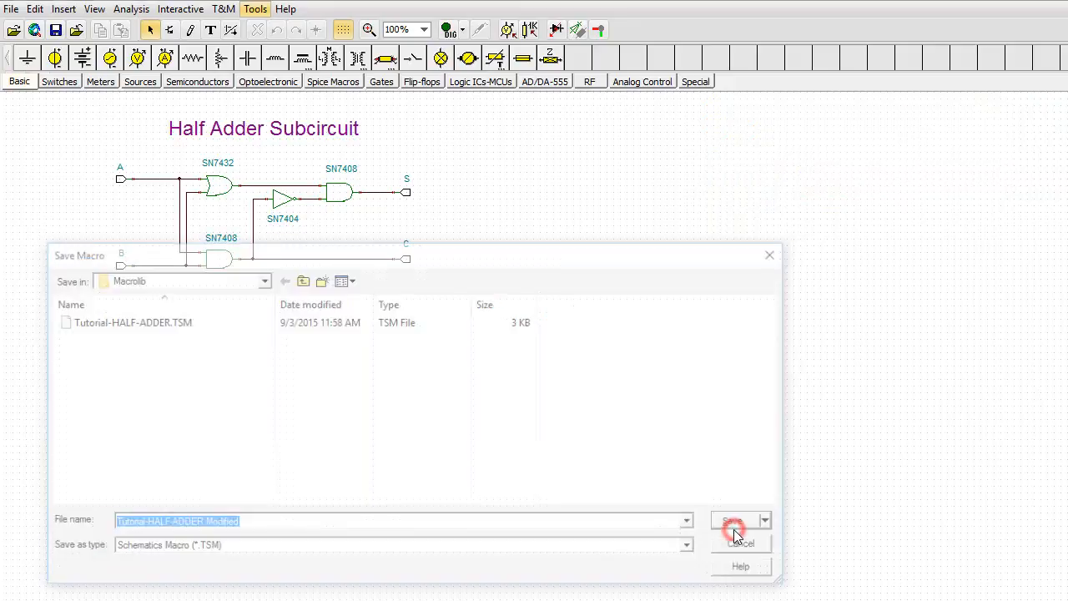
pyautogui.click(734, 519)
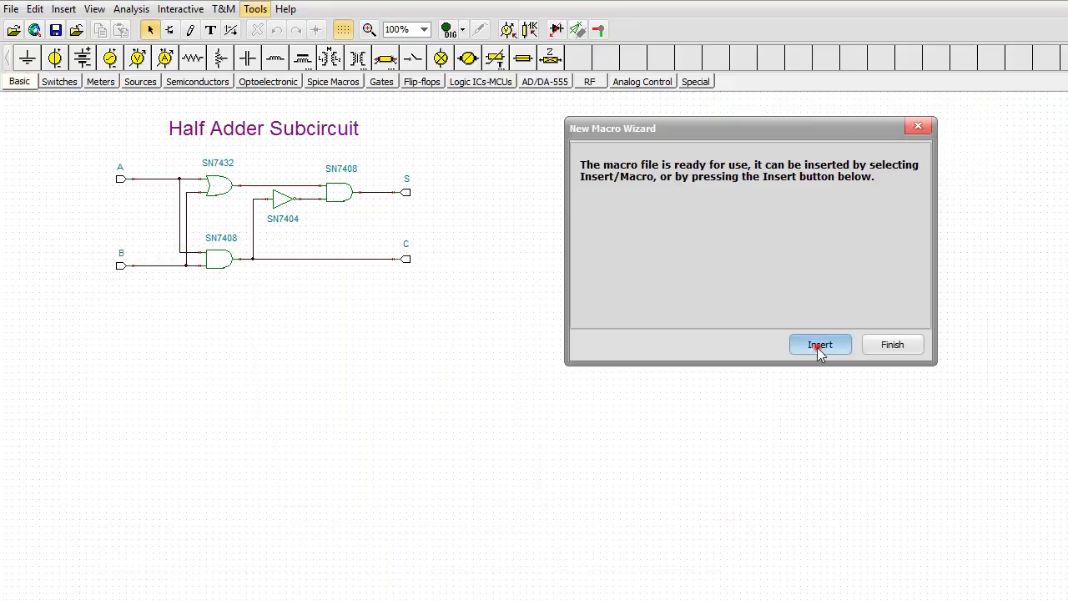
pyautogui.click(820, 345)
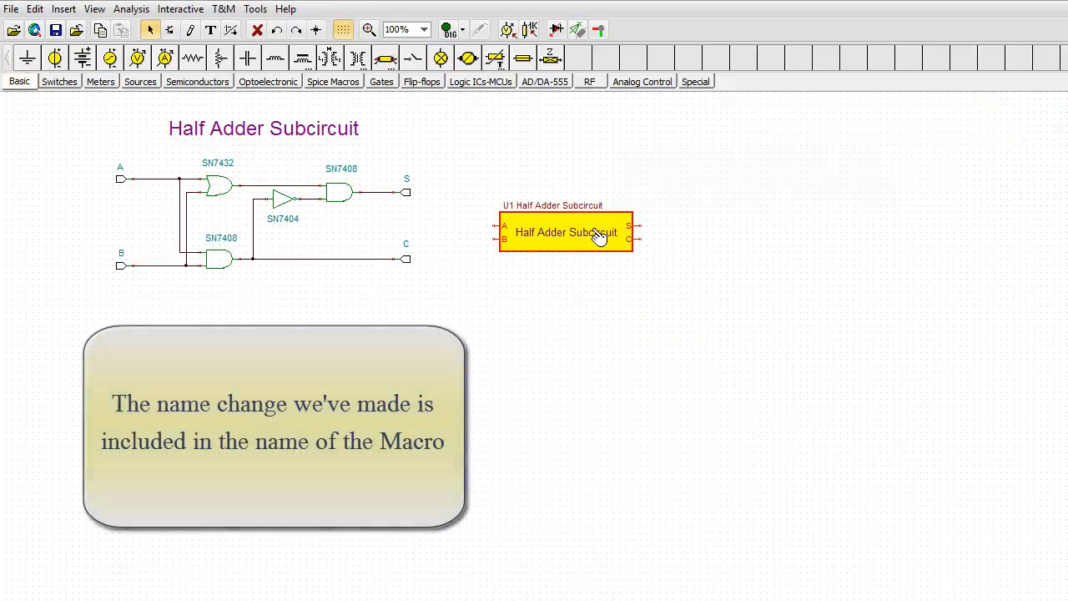
# Enter the Half Adder Subcircuit block to view its internal circuit, then close it
pyautogui.doubleClick(566, 232)
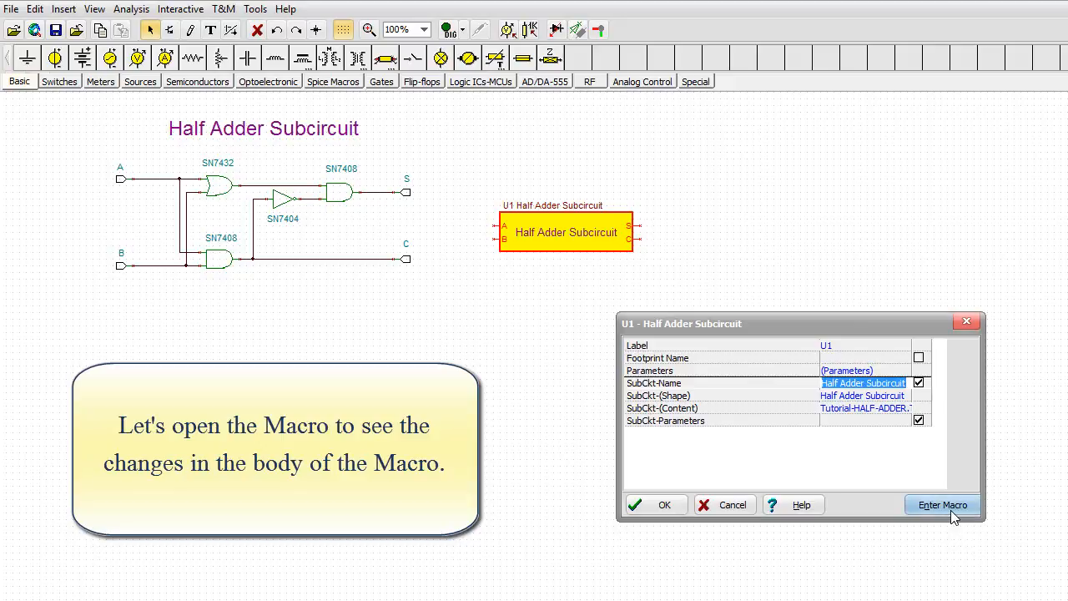
pyautogui.click(942, 505)
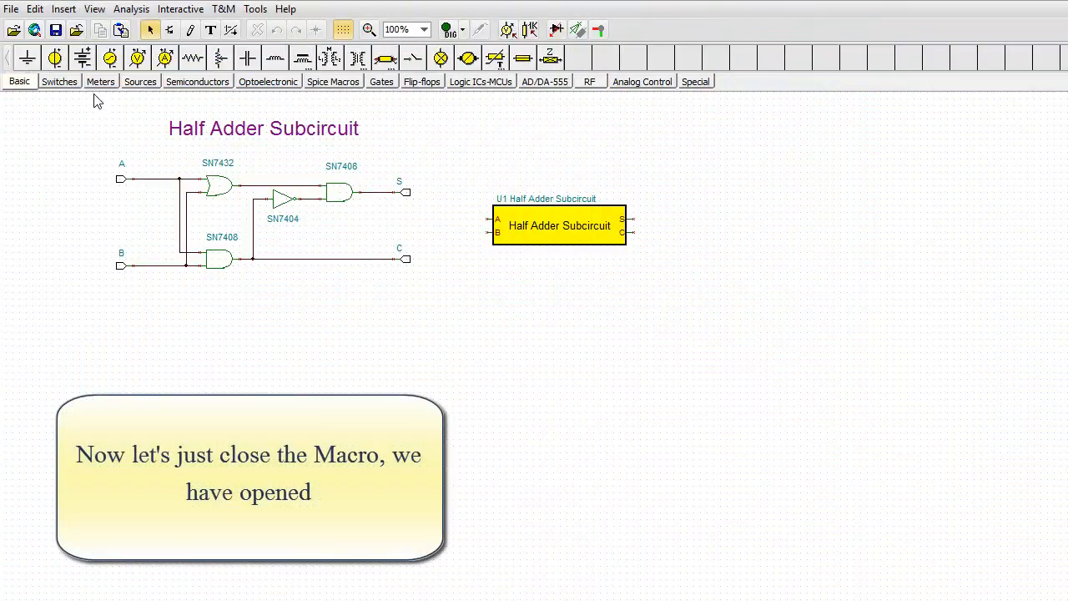
pyautogui.click(75, 30)
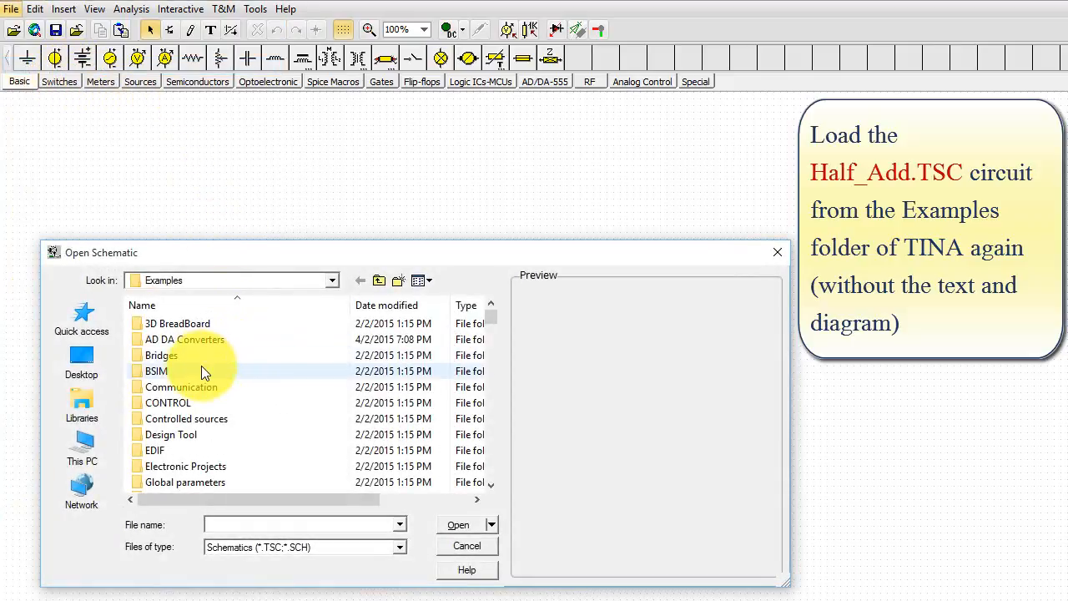
# Open HALF_ADD.TSC and insert the Tutorial-HALF-ADDER Modified macro below it
pyautogui.write('h')
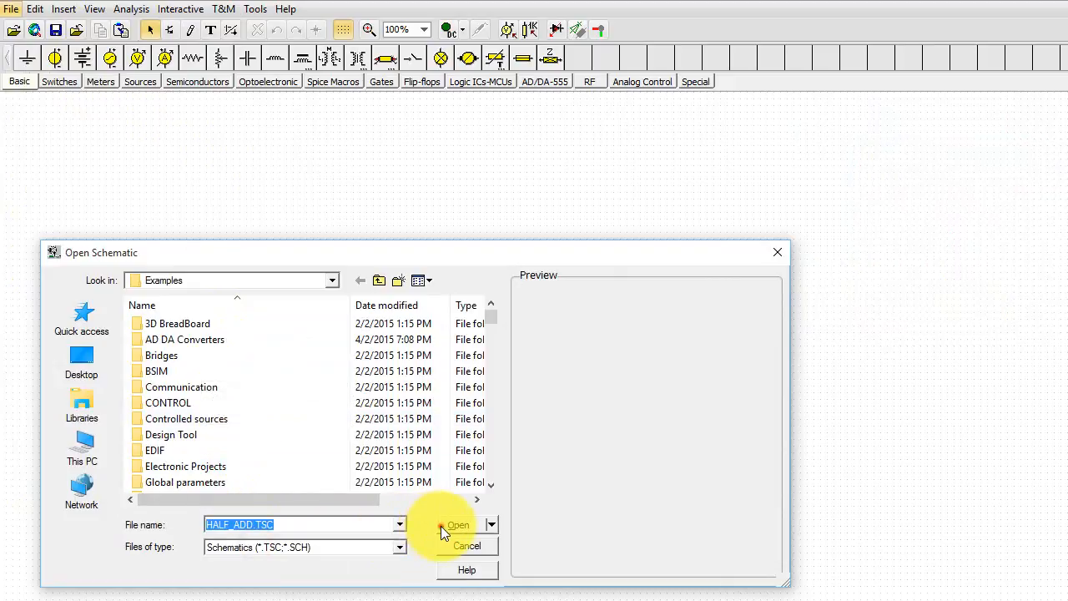
pyautogui.click(459, 524)
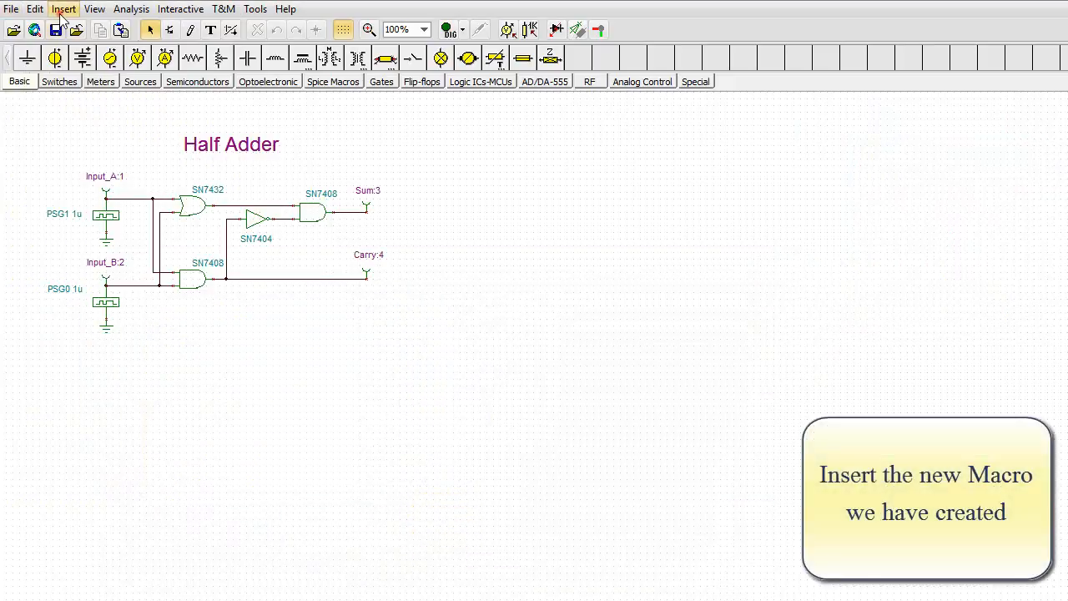
pyautogui.click(63, 9)
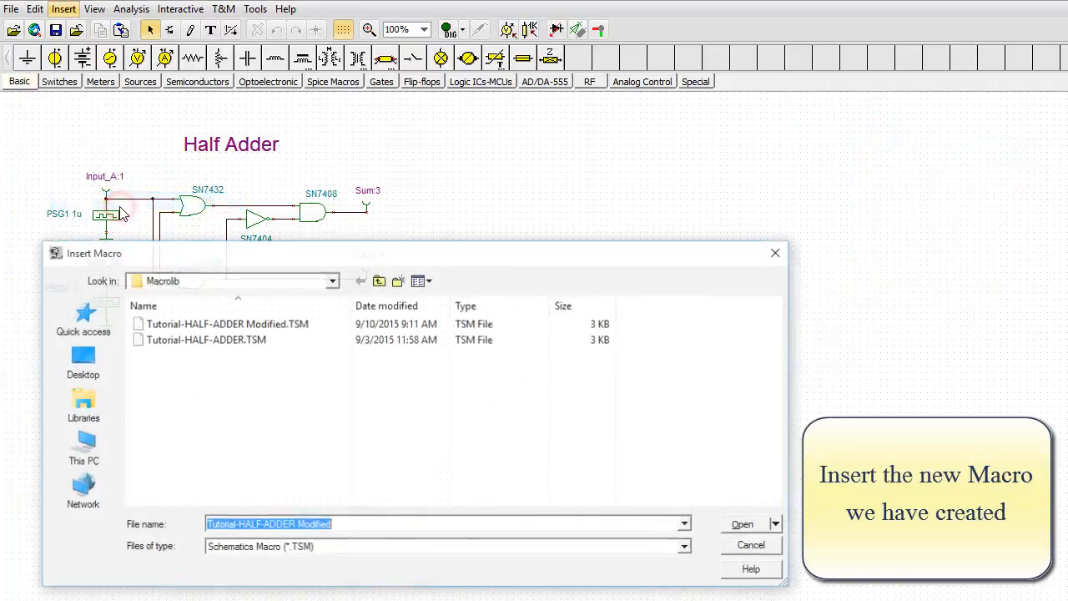
pyautogui.click(226, 323)
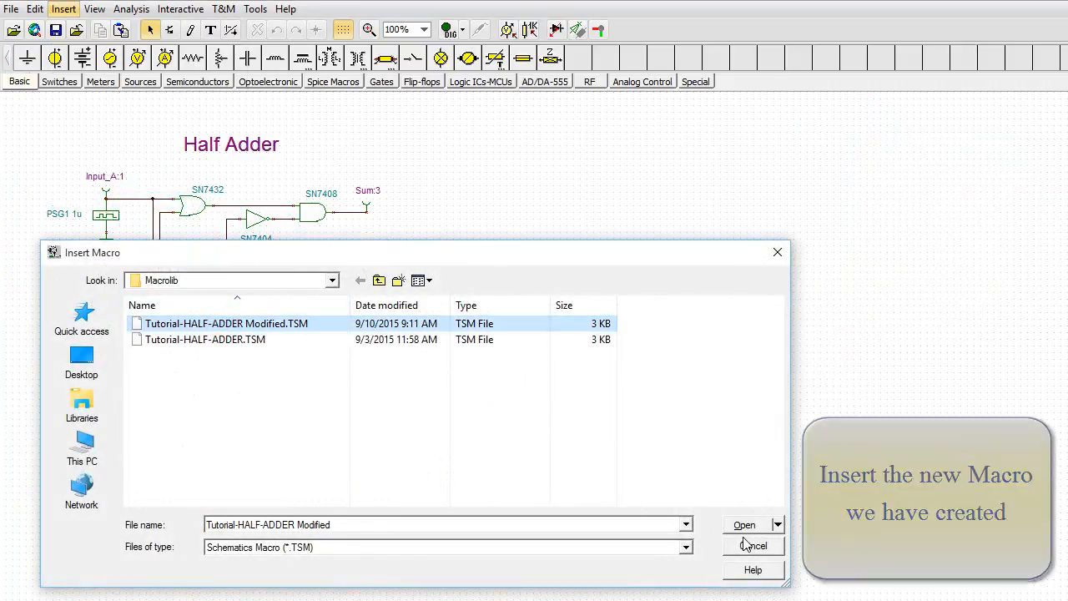
pyautogui.click(746, 524)
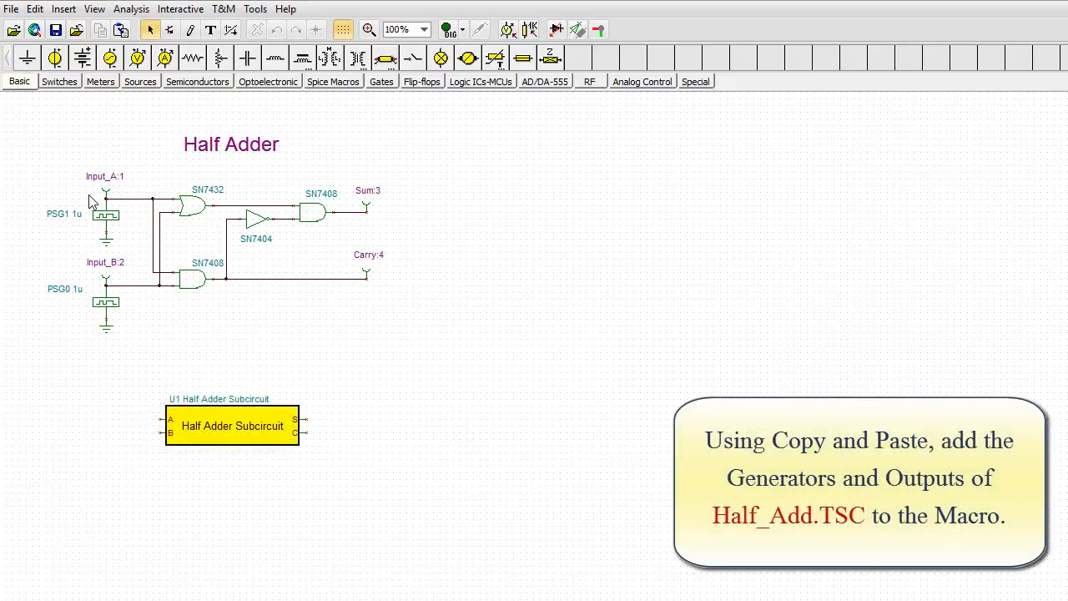
# Place the Half Adder macro block below the Half_Add example circuit
pyautogui.click(104, 198)
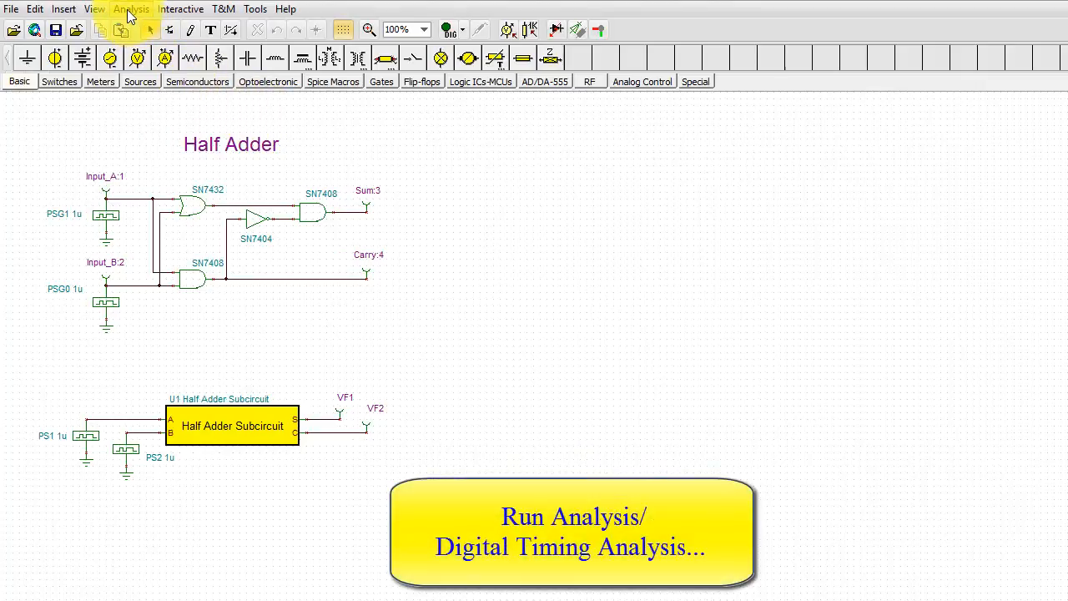
# Run Digital Timing Analysis with a 1m end time to compare VF1 and VF2 waveforms
pyautogui.click(131, 9)
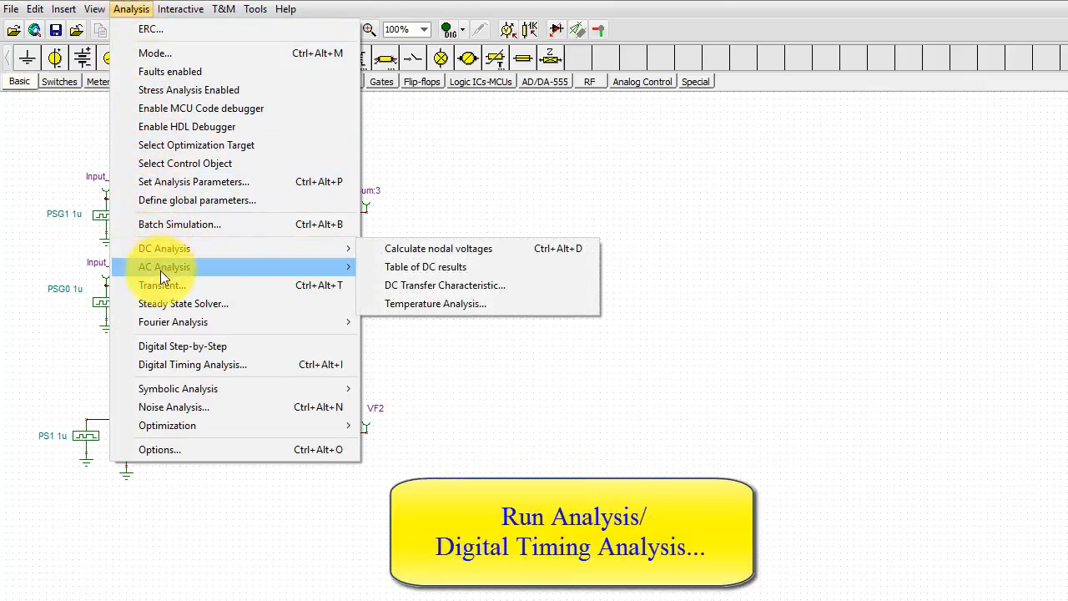
pyautogui.moveTo(175, 364)
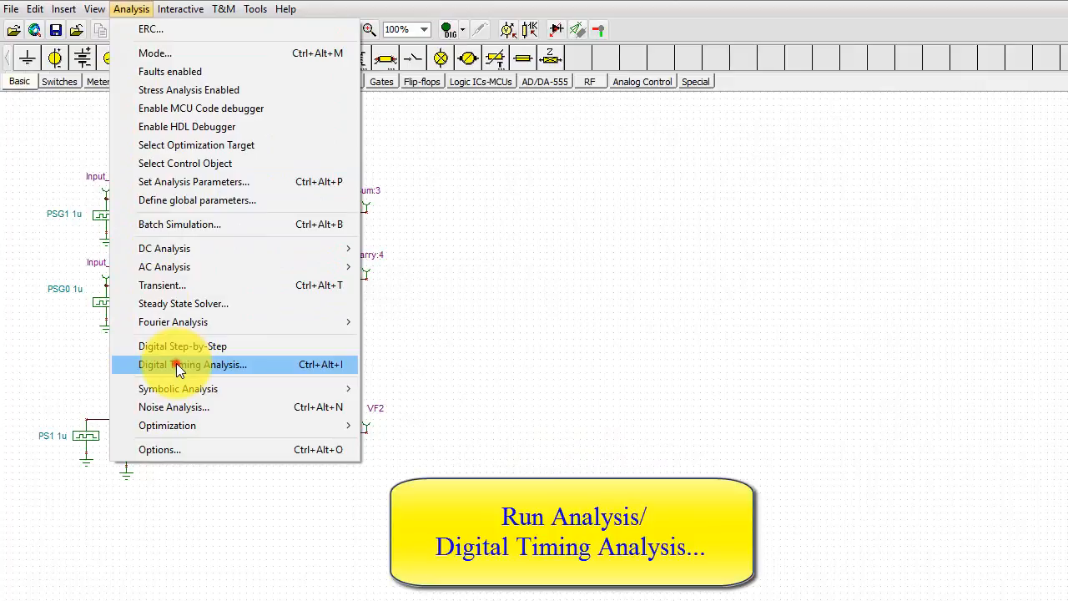
pyautogui.click(193, 365)
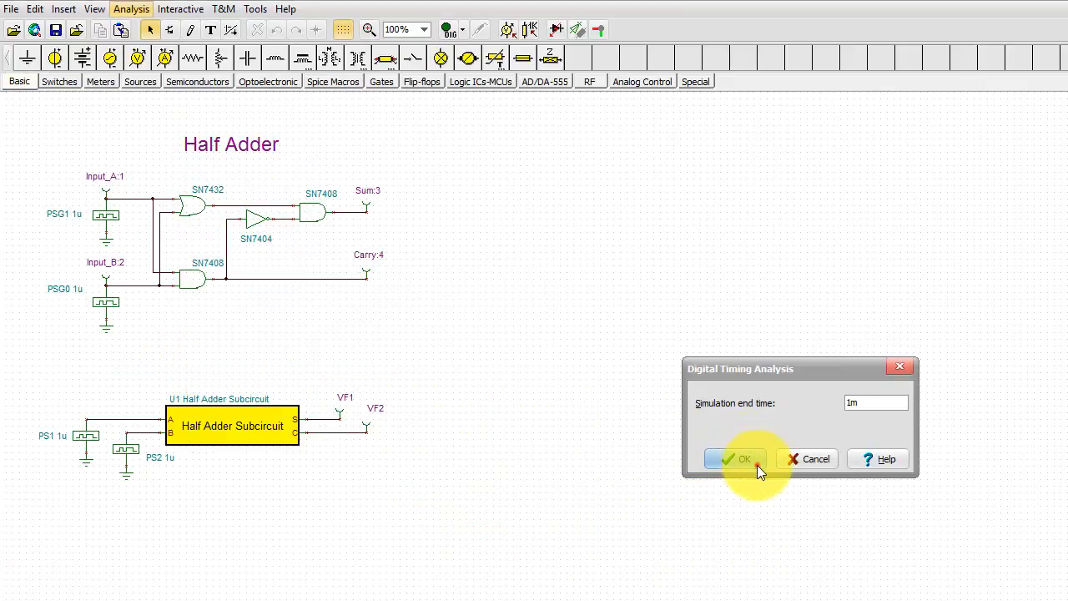
pyautogui.click(737, 459)
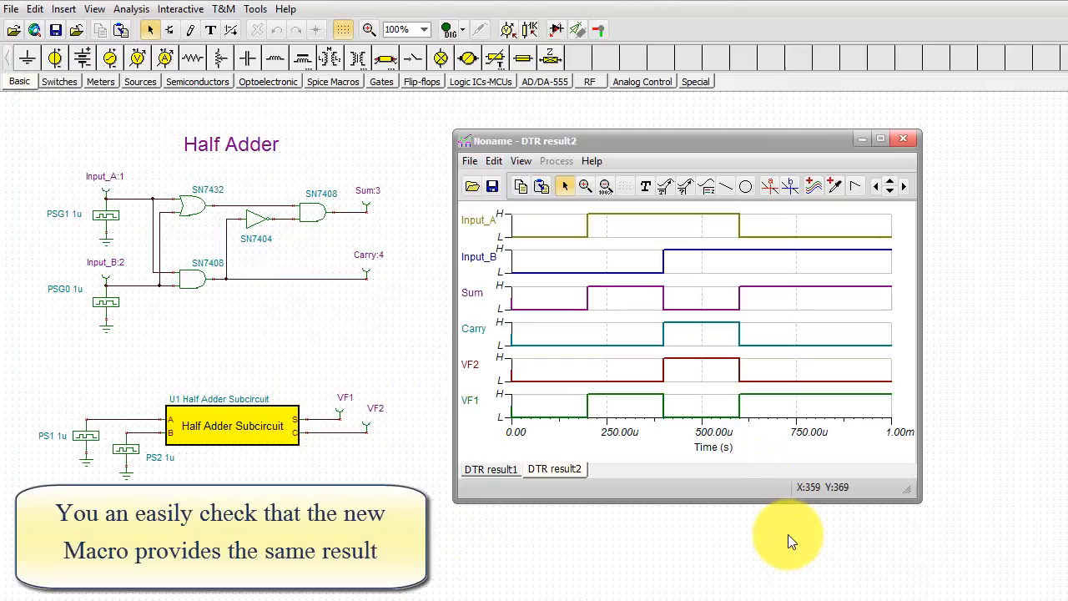
pyautogui.moveTo(746, 515)
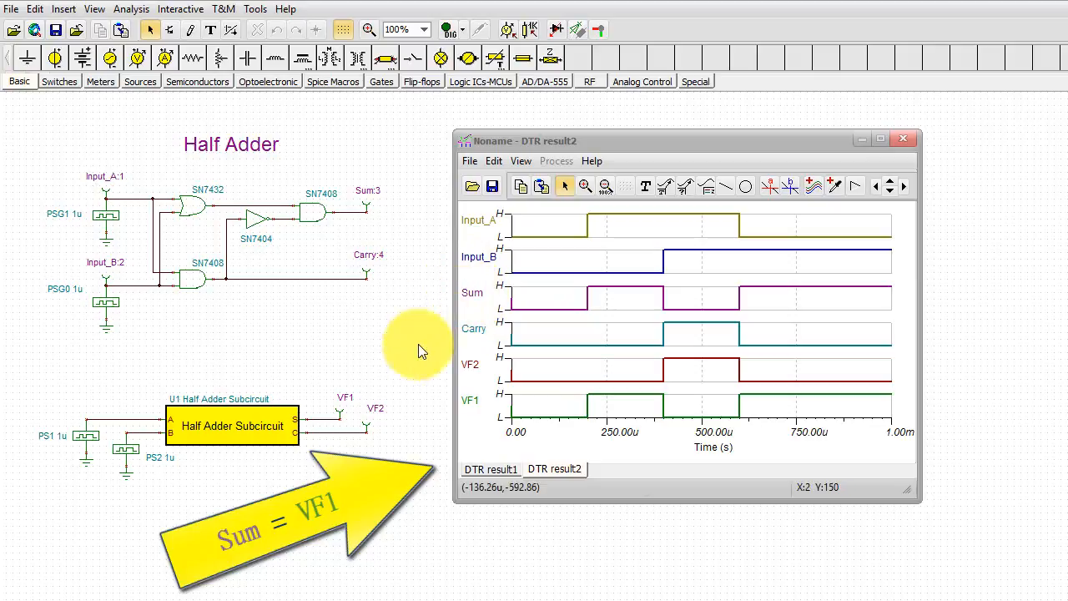
pyautogui.moveTo(467, 405)
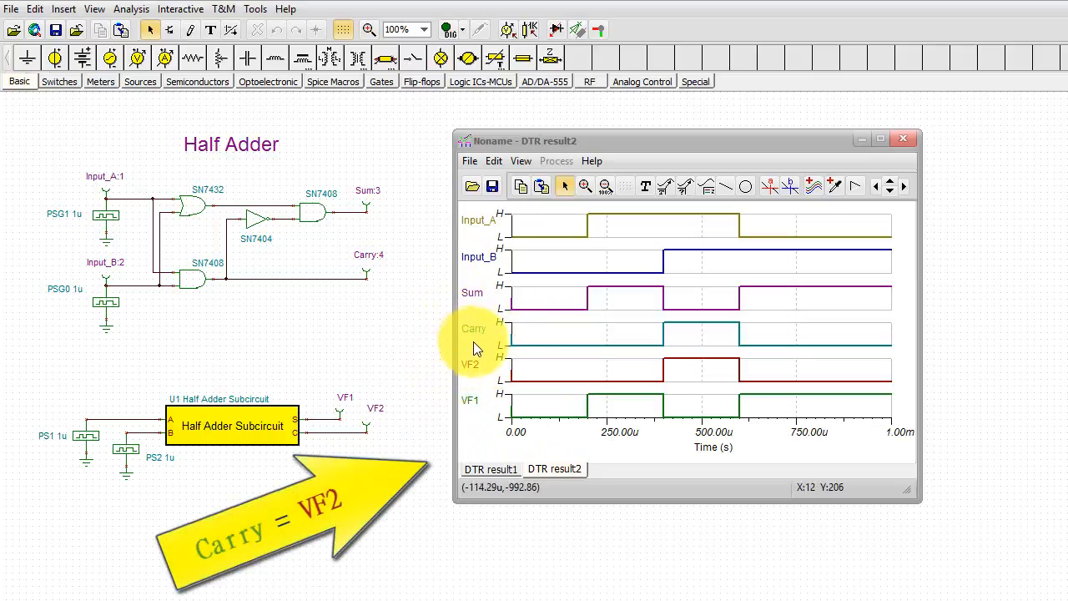
pyautogui.moveTo(485, 371)
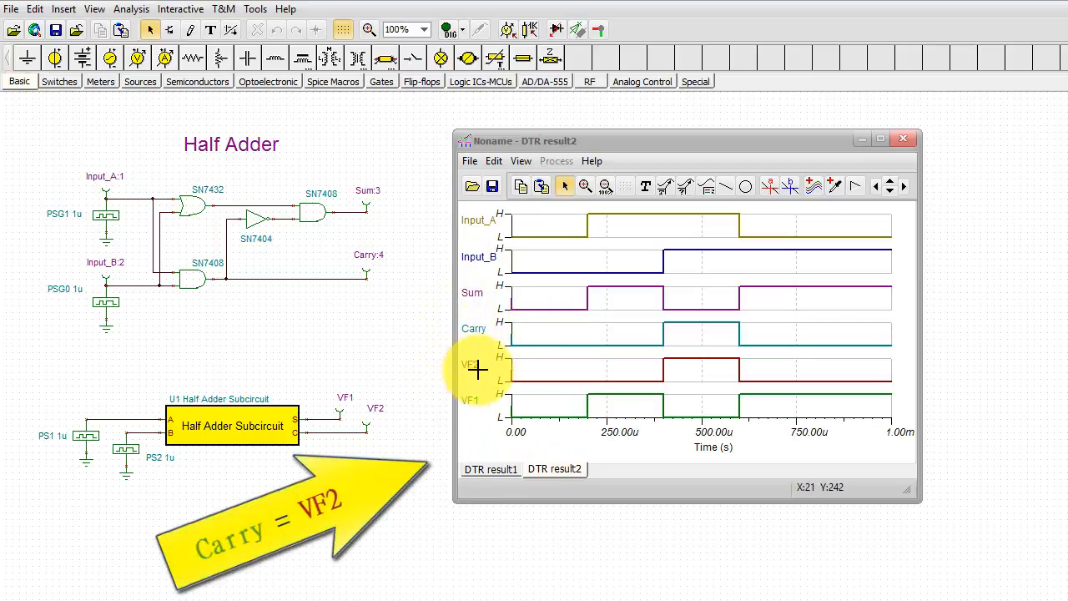